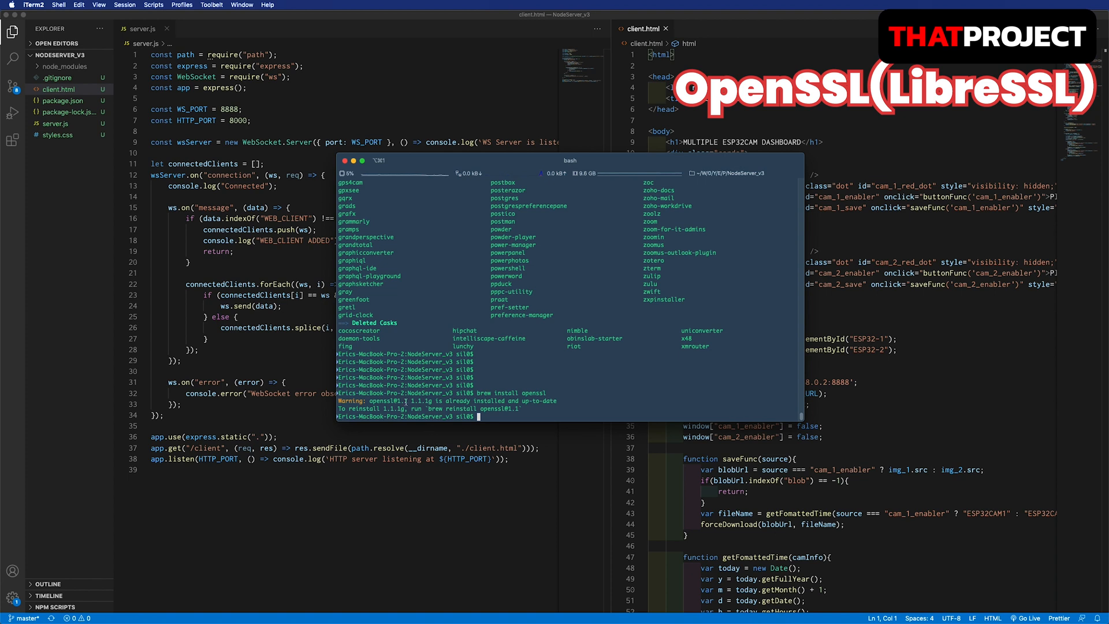
mouse_move(596, 400)
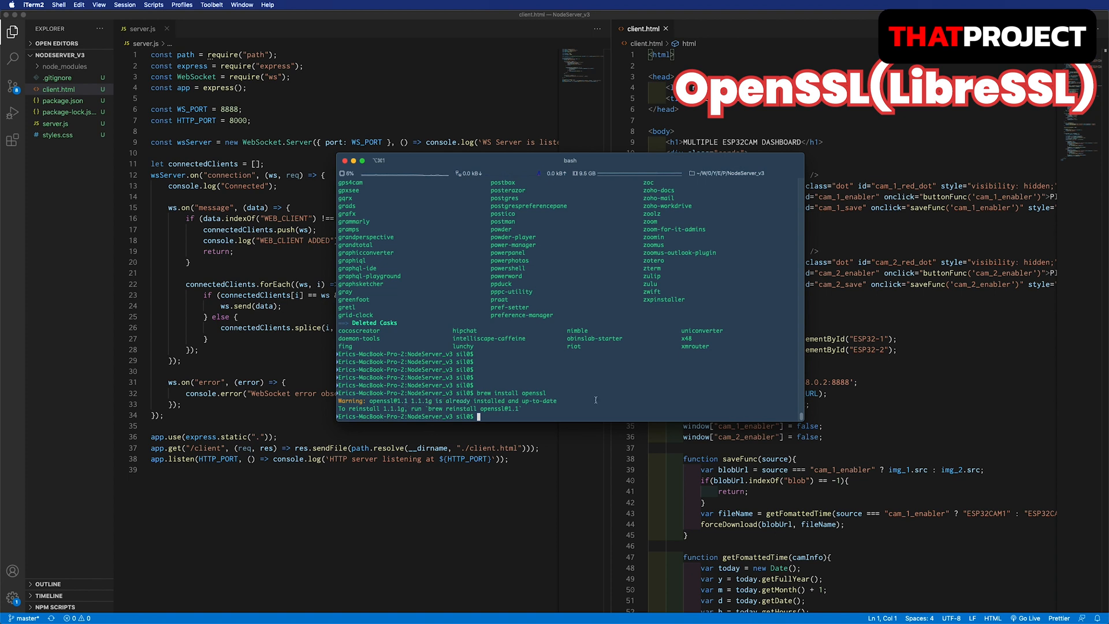
Run openssl version to confirm LibreSSL 2.6.5, then list the NodeServer_v3 folder files.
text(openssl version)
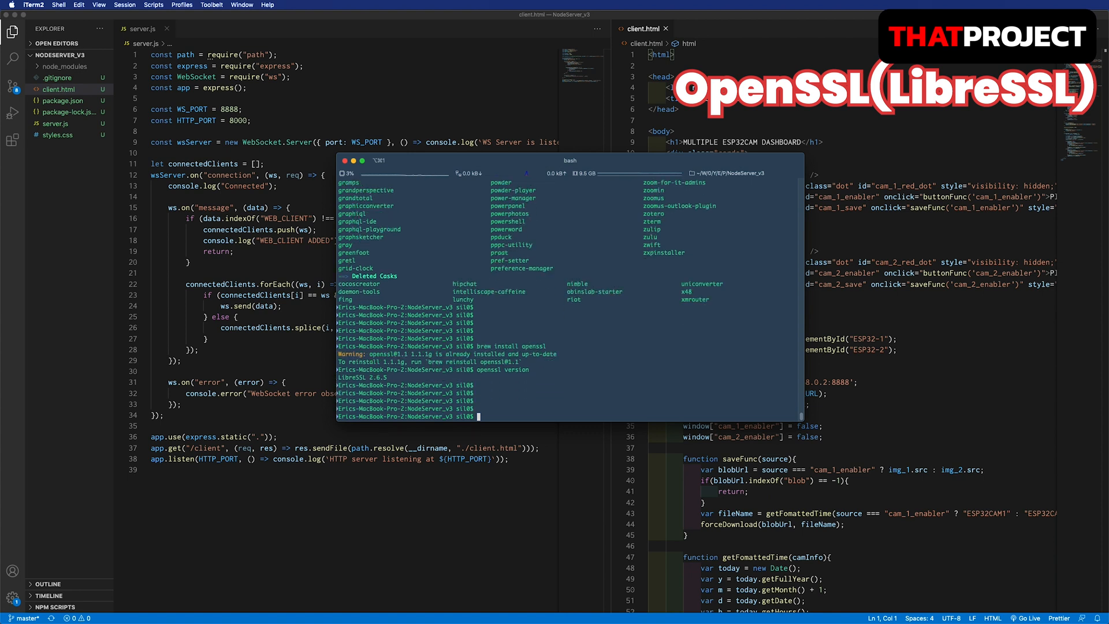
text(opens)
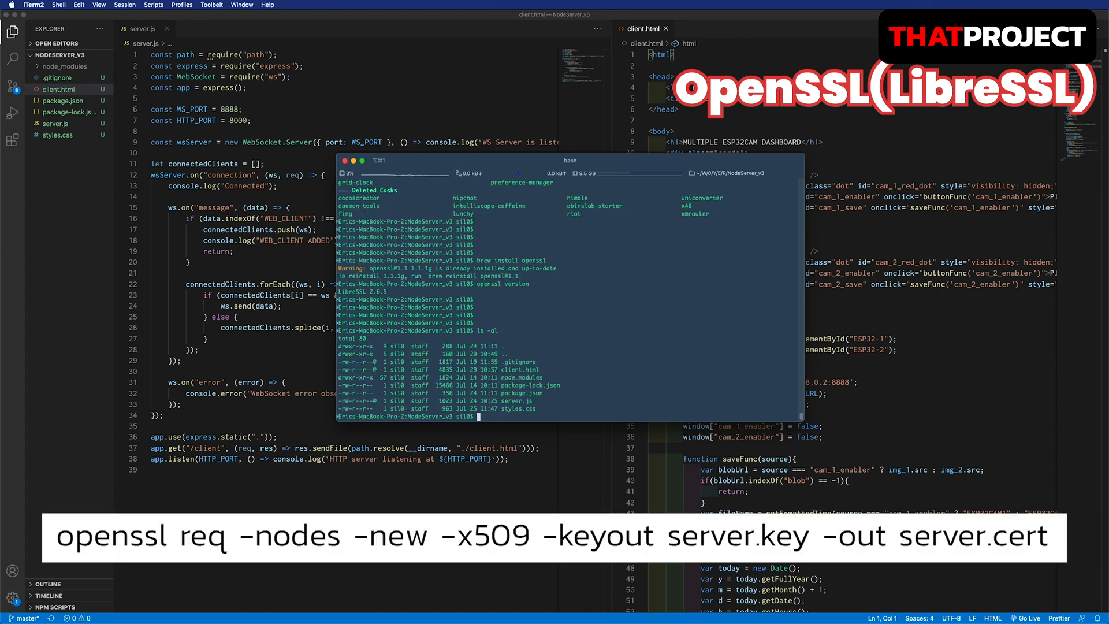
Generate server.key and server.cert with openssl req -x509, answering prompts with US and ThatProject.com.
text(openssl req -nodes -new)
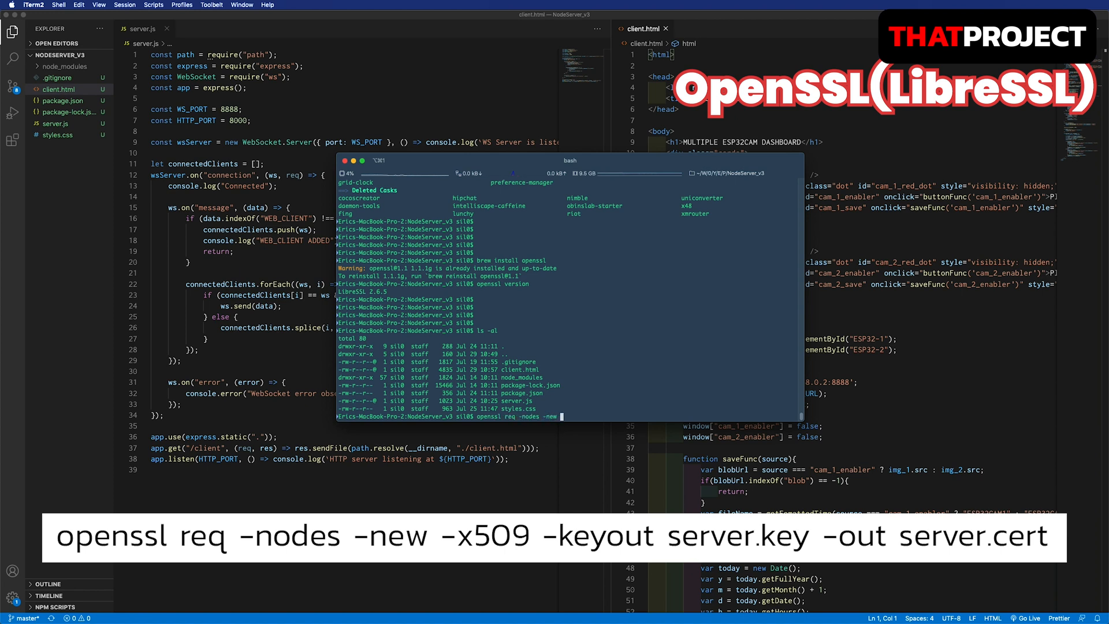
text(-x509 -keyo)
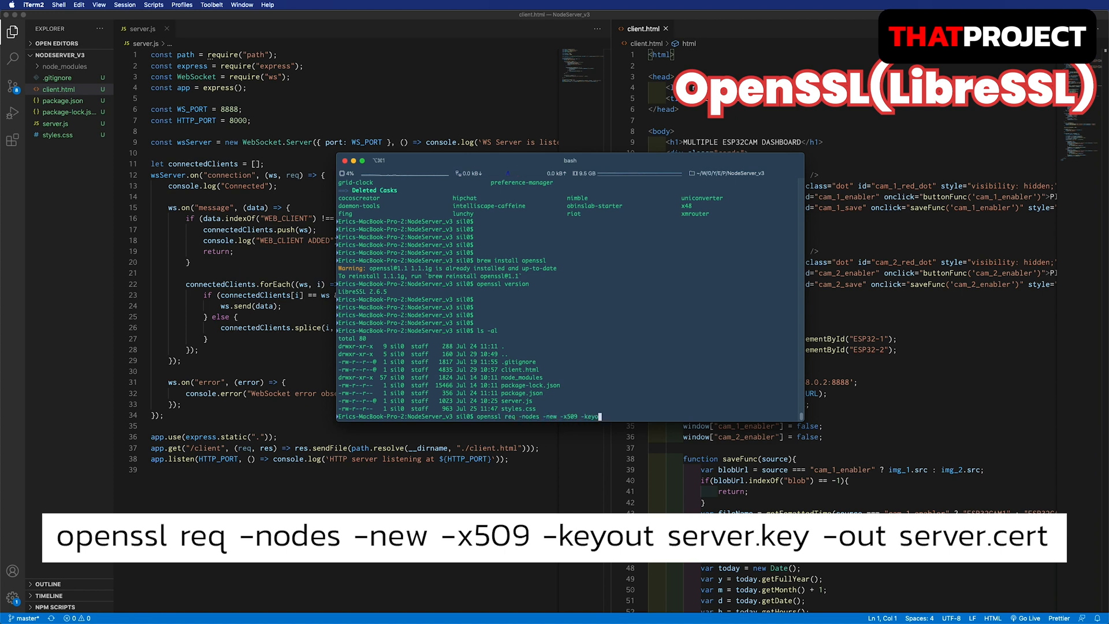
text(server.key -ou)
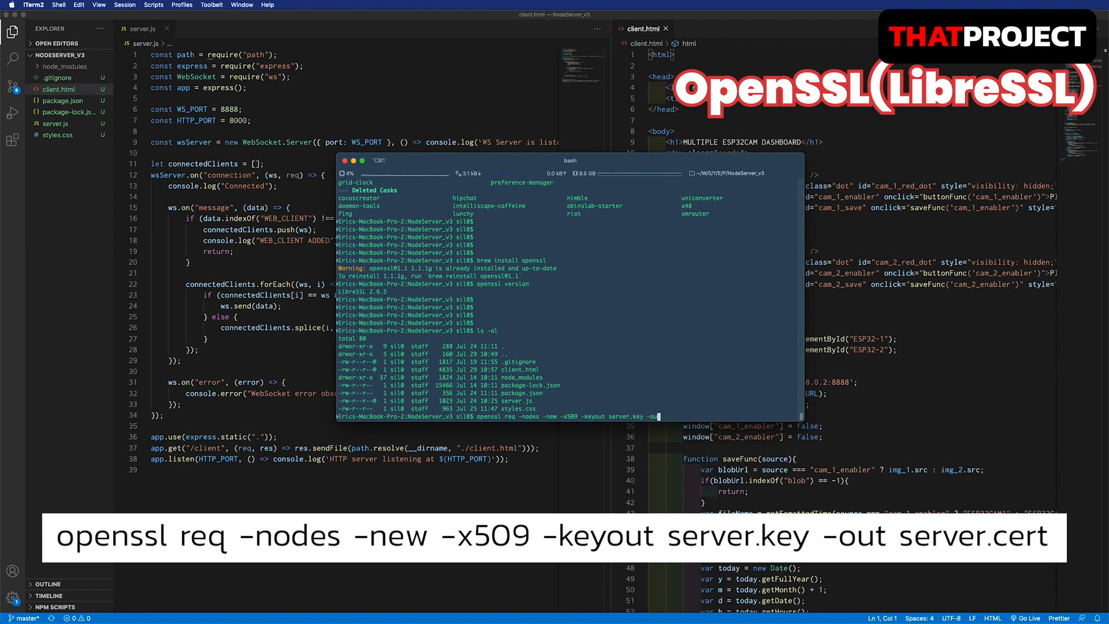
key(Return)
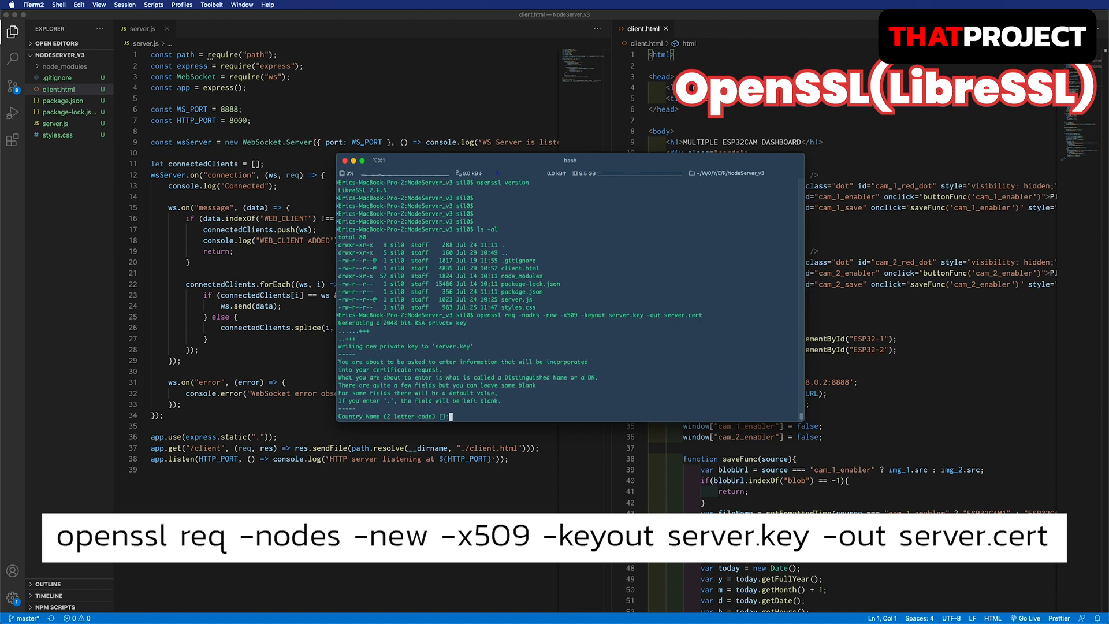
text(US)
text(CA)
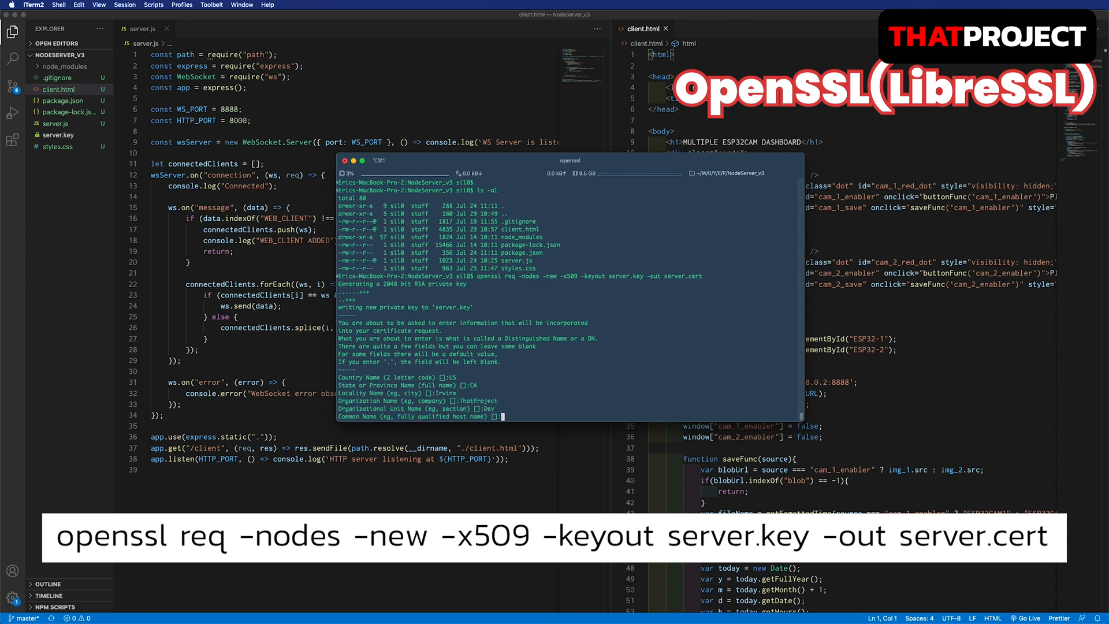
text(ThatProject.com)
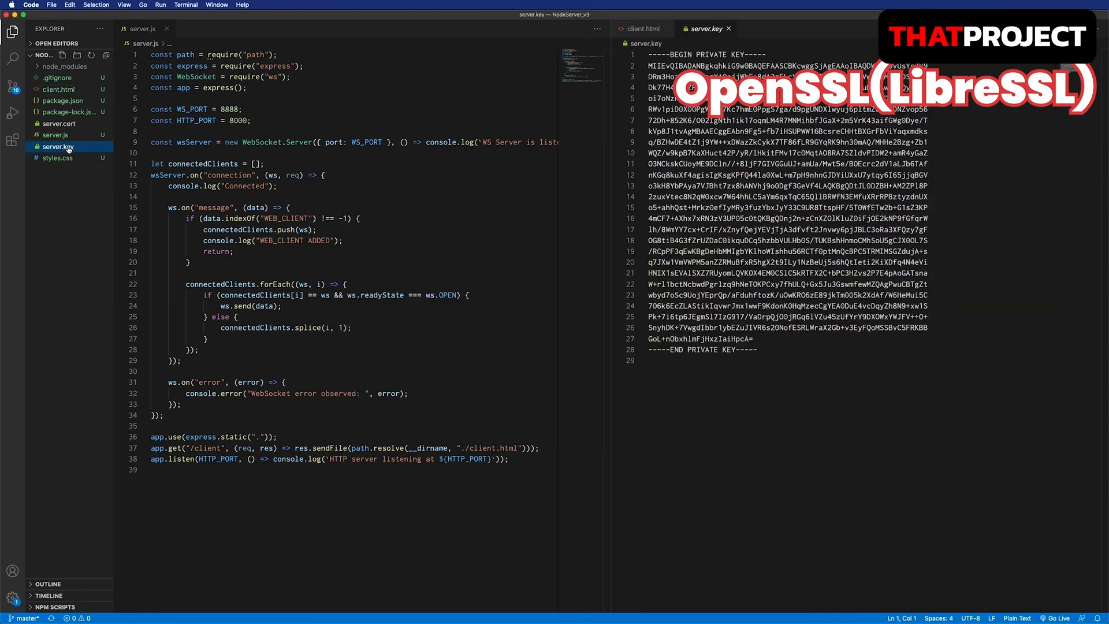
click(57, 123)
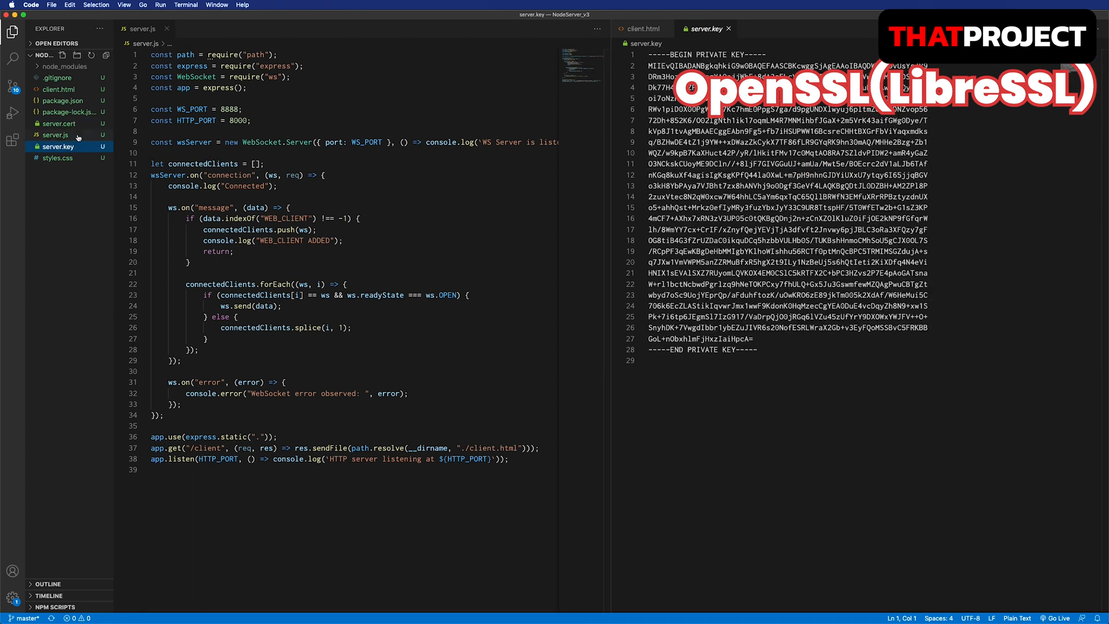
Require fs and https, read server.key and server.cert into credentials, and create the port-443 HTTPS server.
text(c)
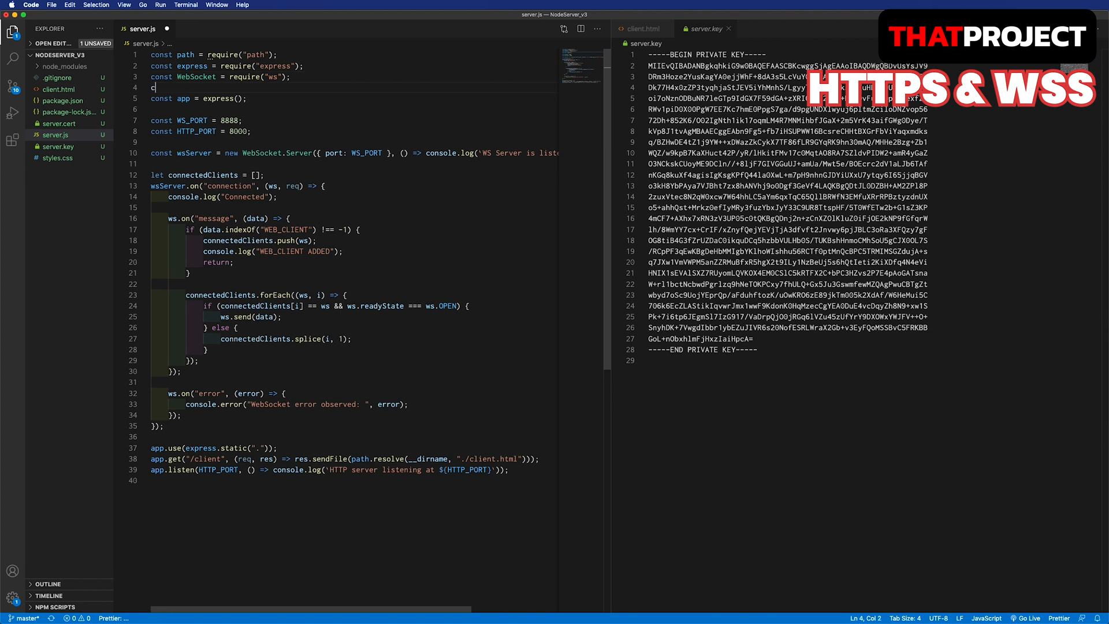
text(onst fs = require())
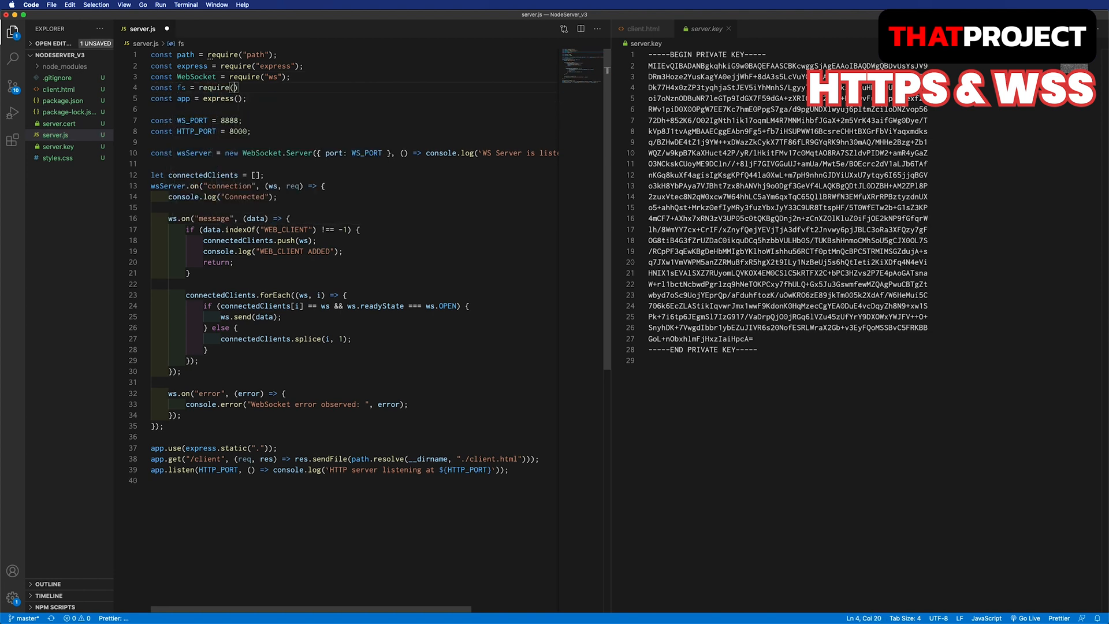
text(const https =)
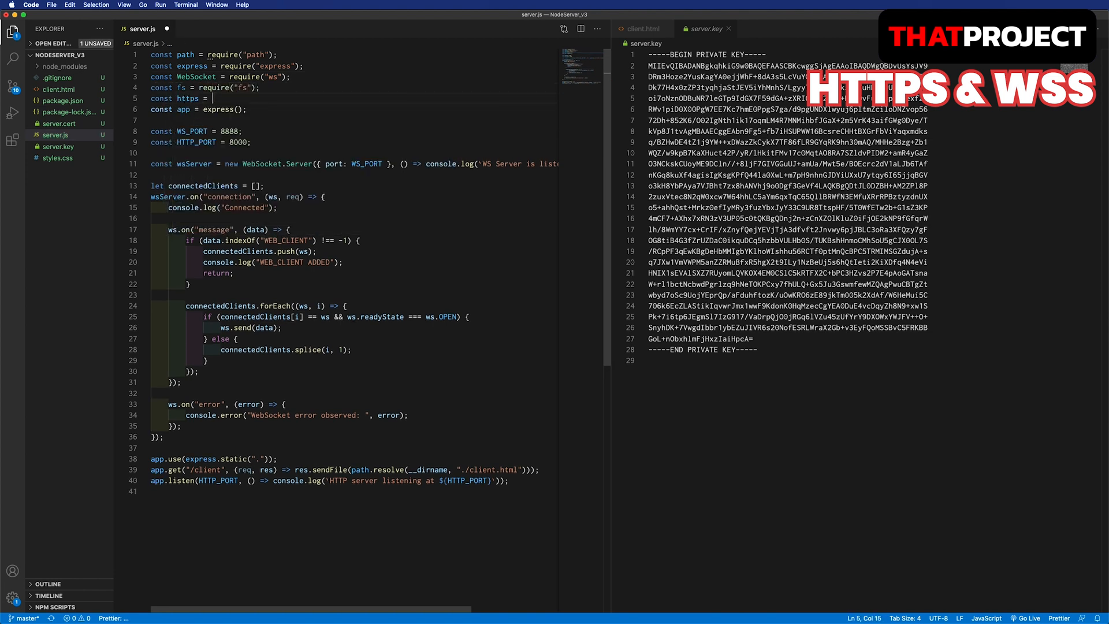
text(require("https"))
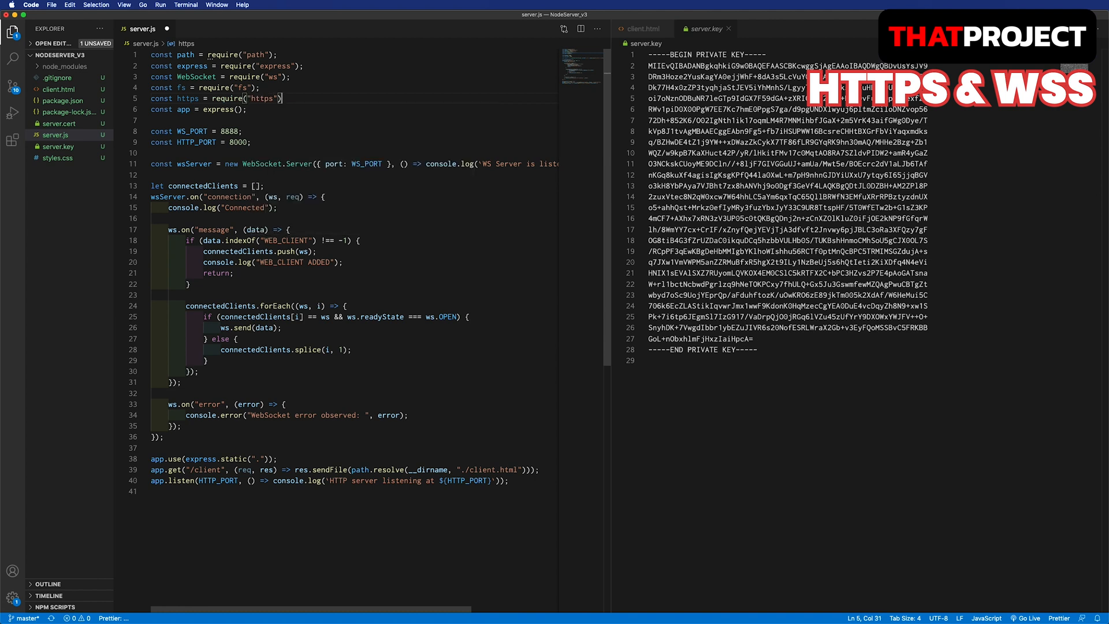
text(v)
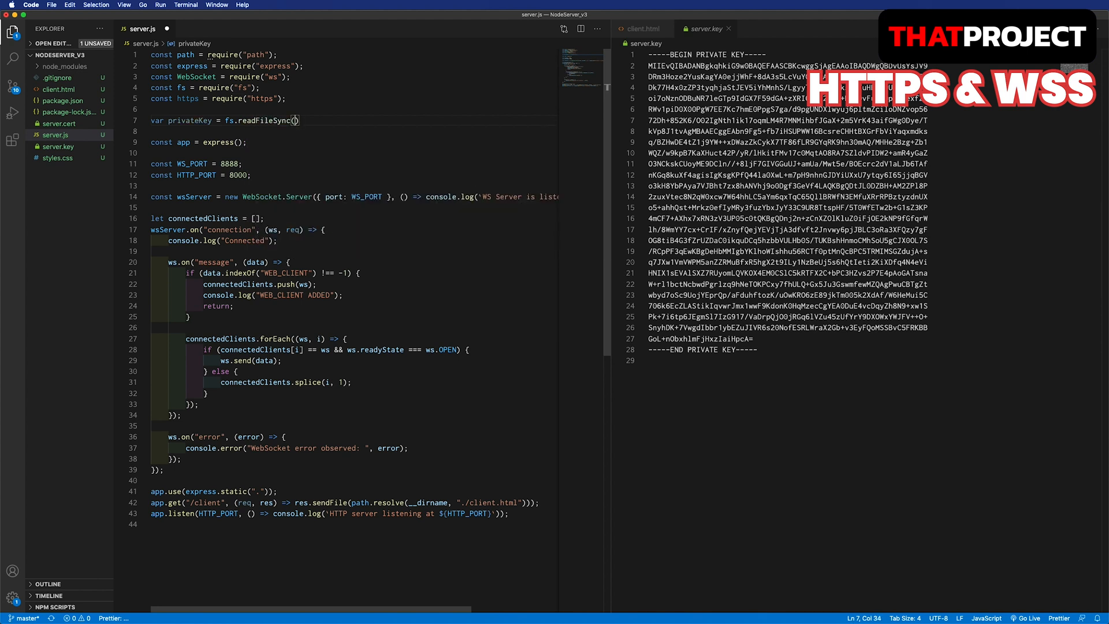
text("server.key", "utf8)
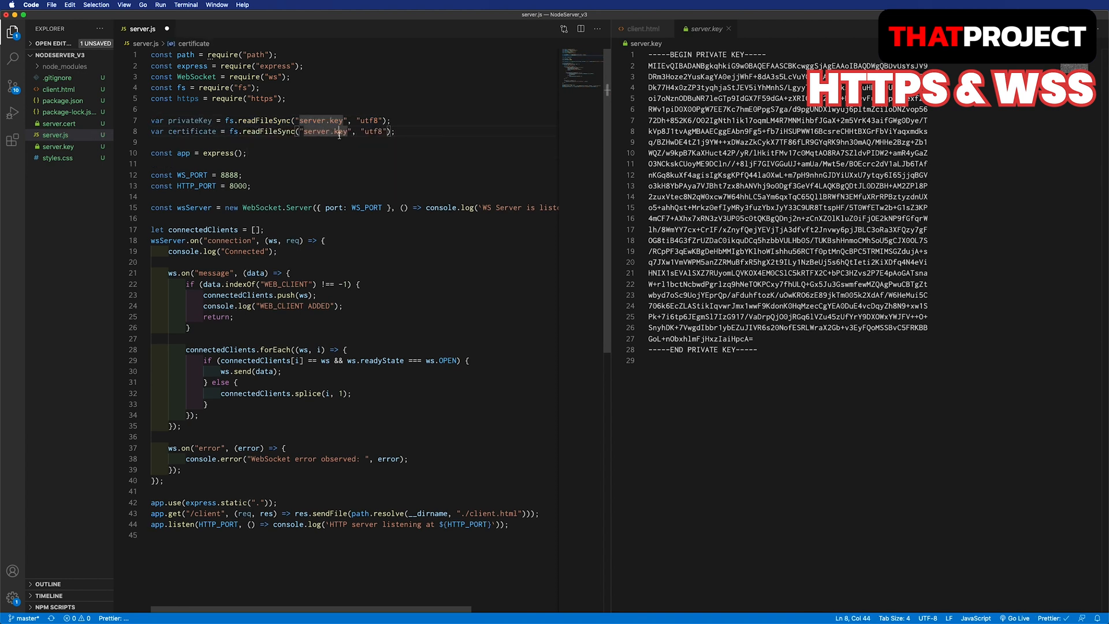
text(var)
text(cert)
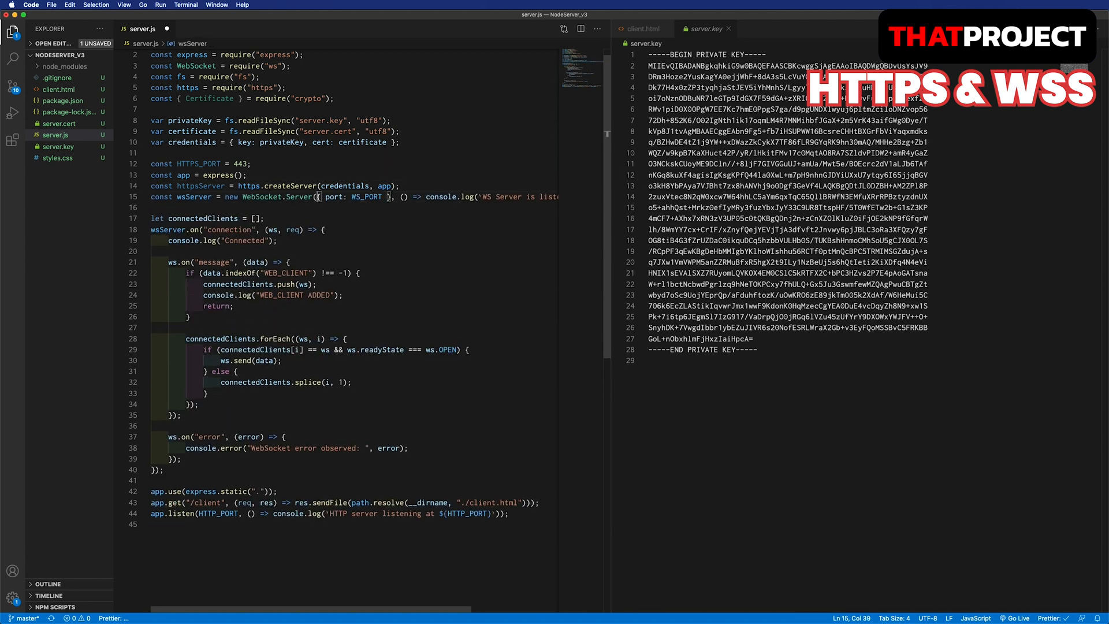
Attach the WebSocket server to httpsServer, listen on HTTPS_PORT, update the log, and open client.html.
text(server)
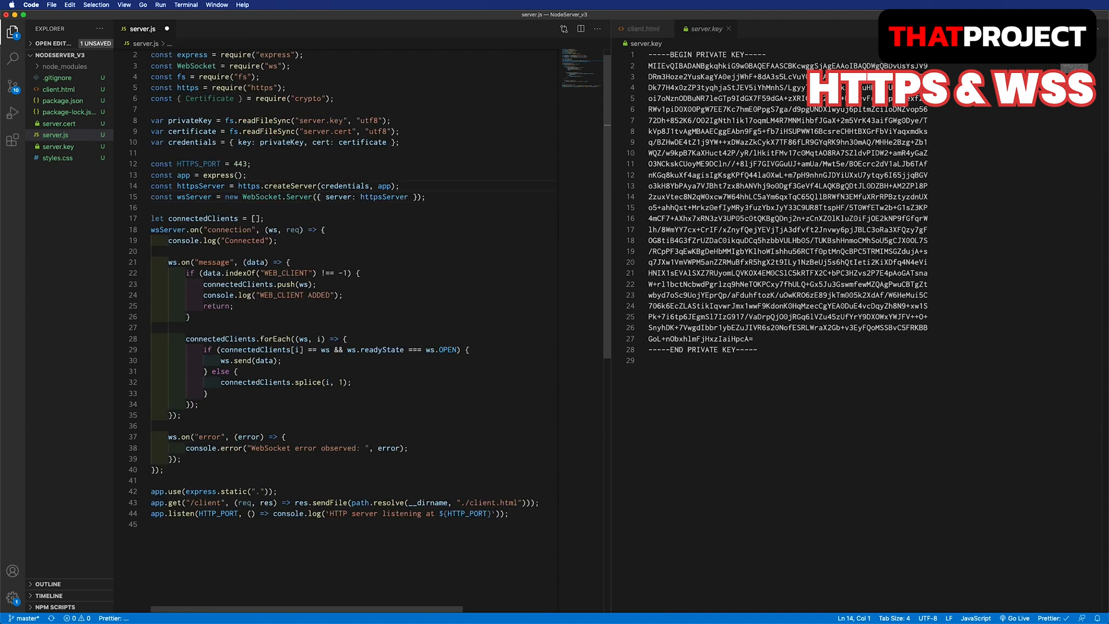
click(152, 328)
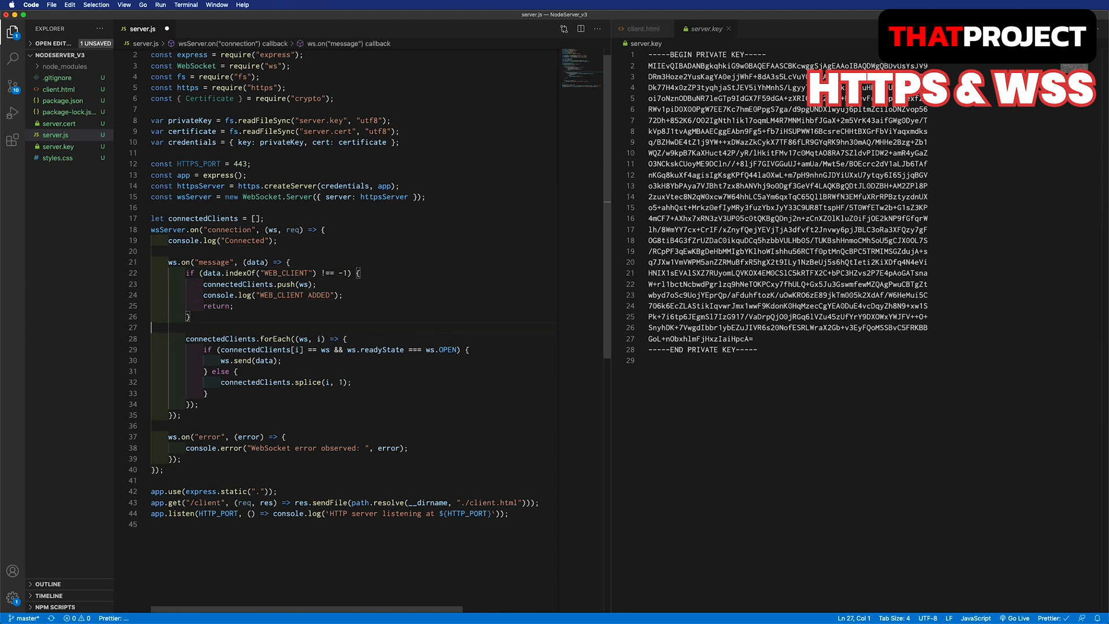
click(148, 481)
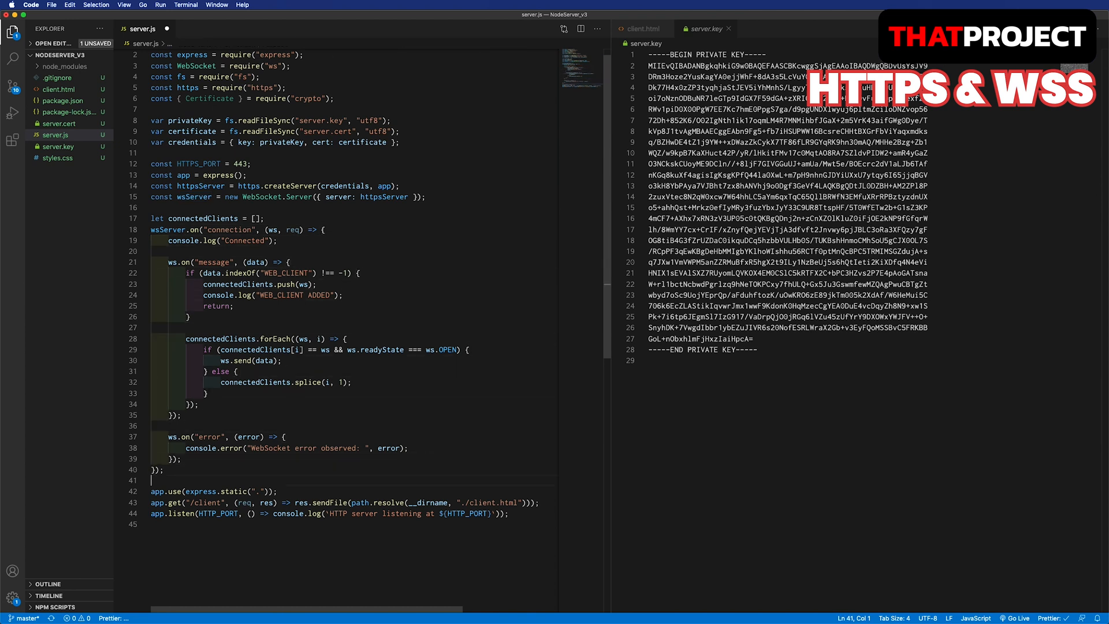
double_click(157, 513)
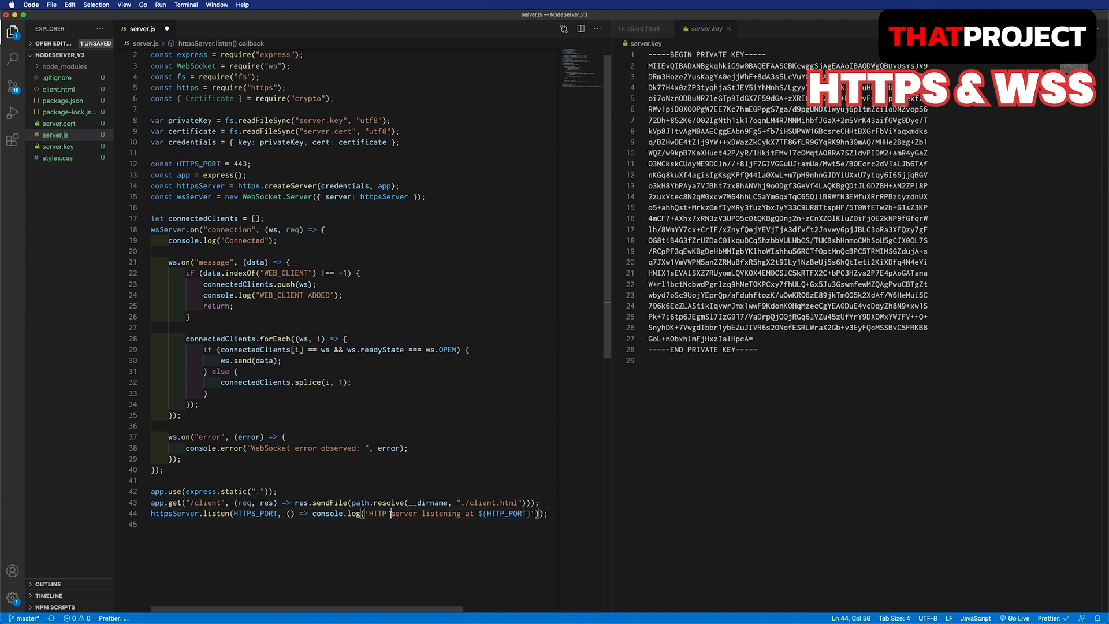
double_click(256, 513)
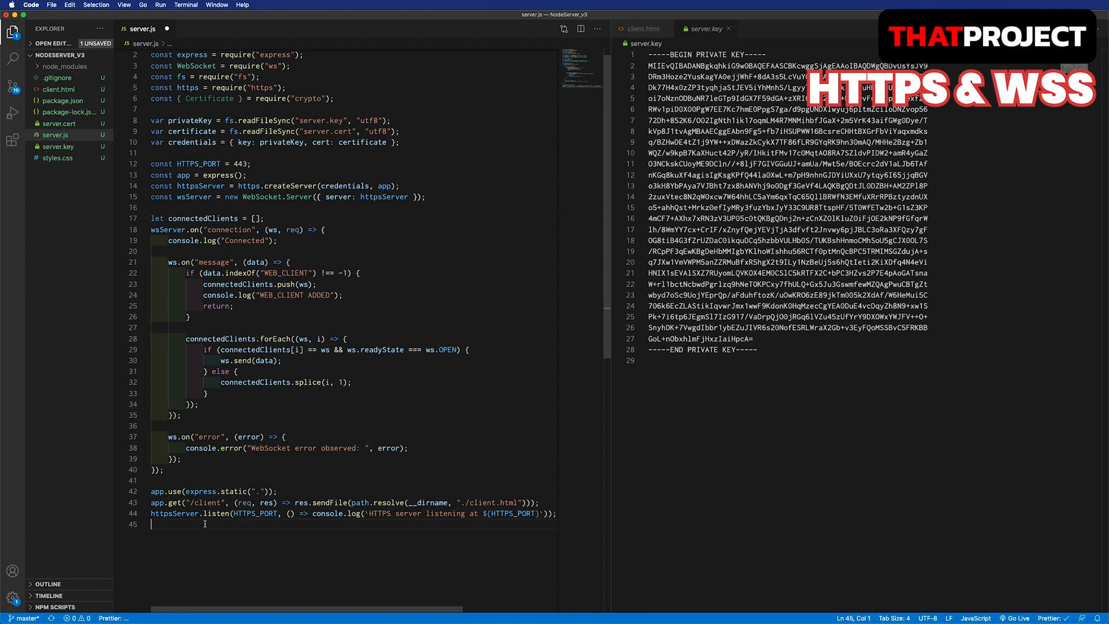
click(639, 29)
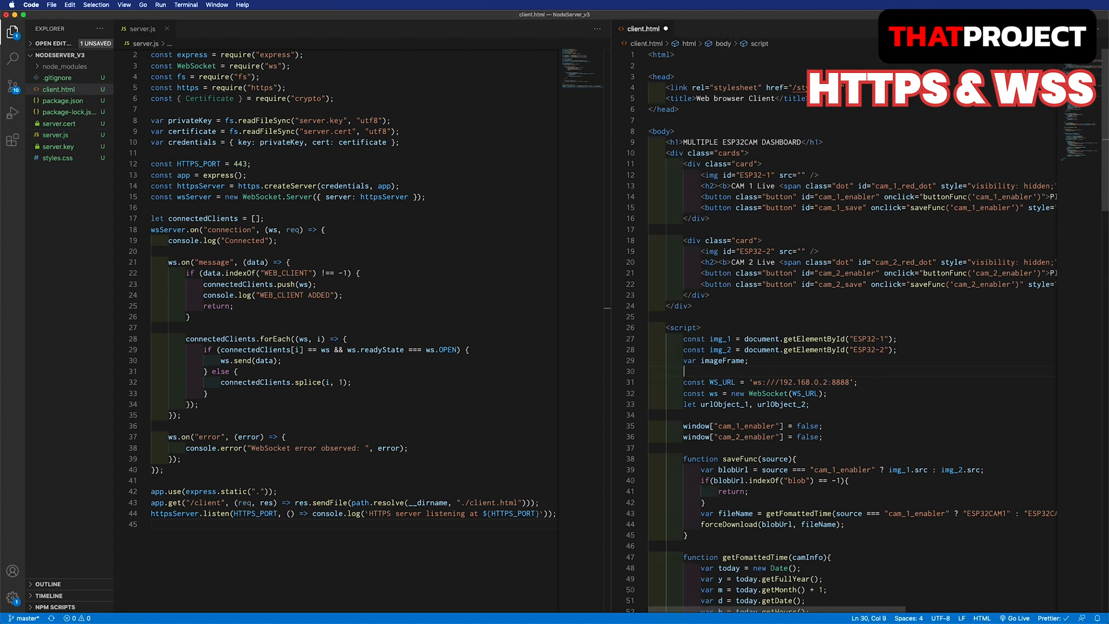
Switch the client connection to wss:// and add SECURE before DASHBOARD in the heading.
text(console.log("host :", window.location.hostname);)
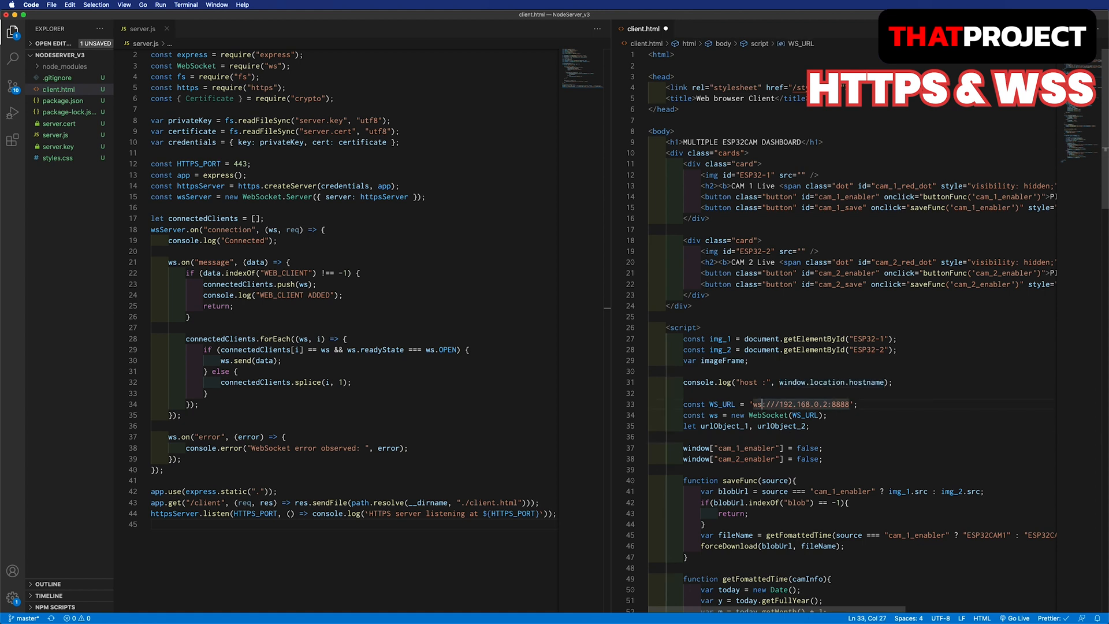
text(wss://)
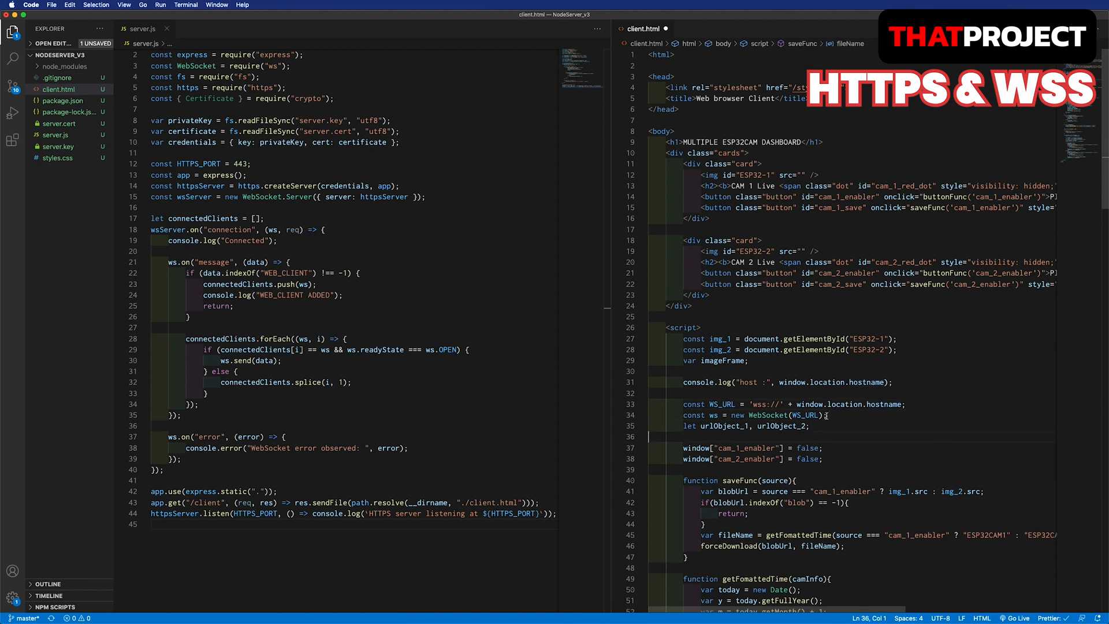
click(765, 141)
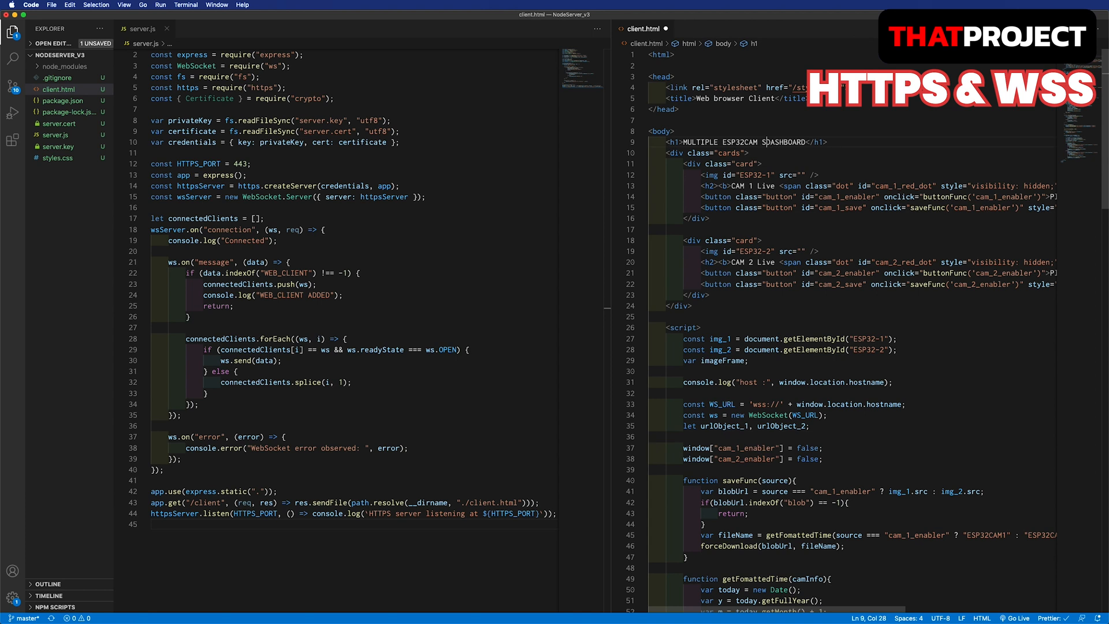
text(SECURE)
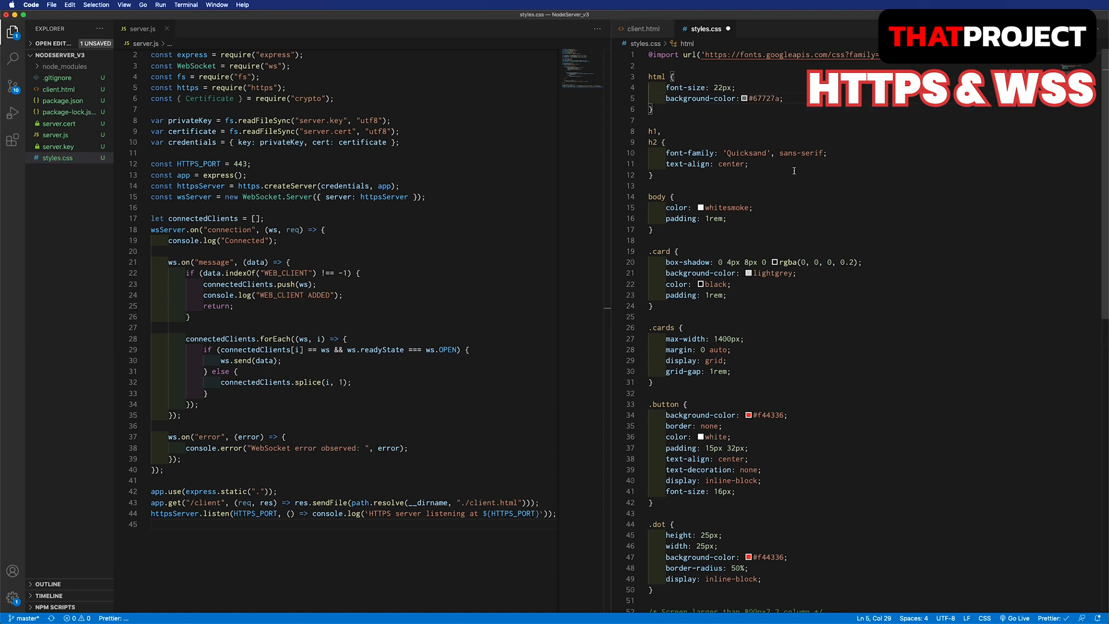
click(645, 28)
text(node server.)
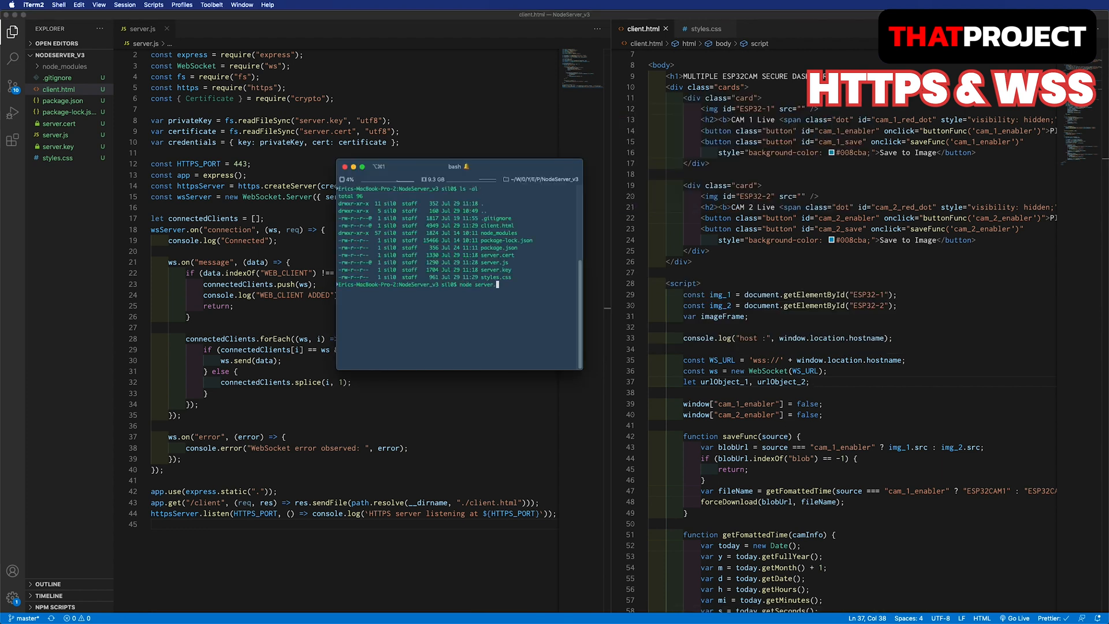
Run node server.js so the server listens for HTTPS on port 443.
key(Return)
text(192.168.0.2/client)
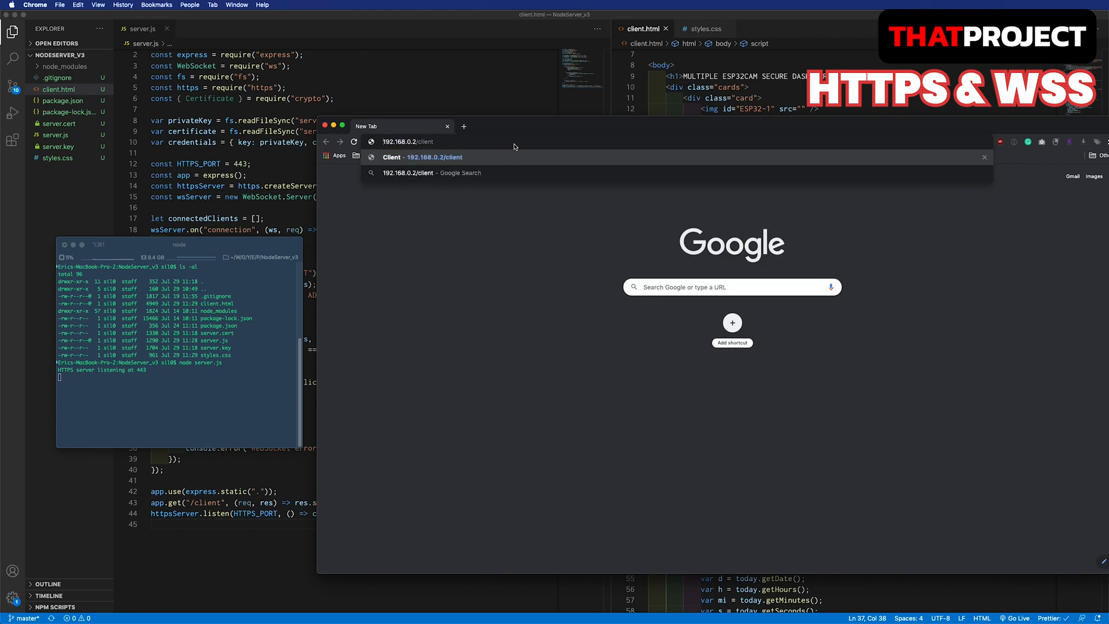
Load 192.168.0.2/client and proceed past the unsafe certificate warning via Advanced.
key(Return)
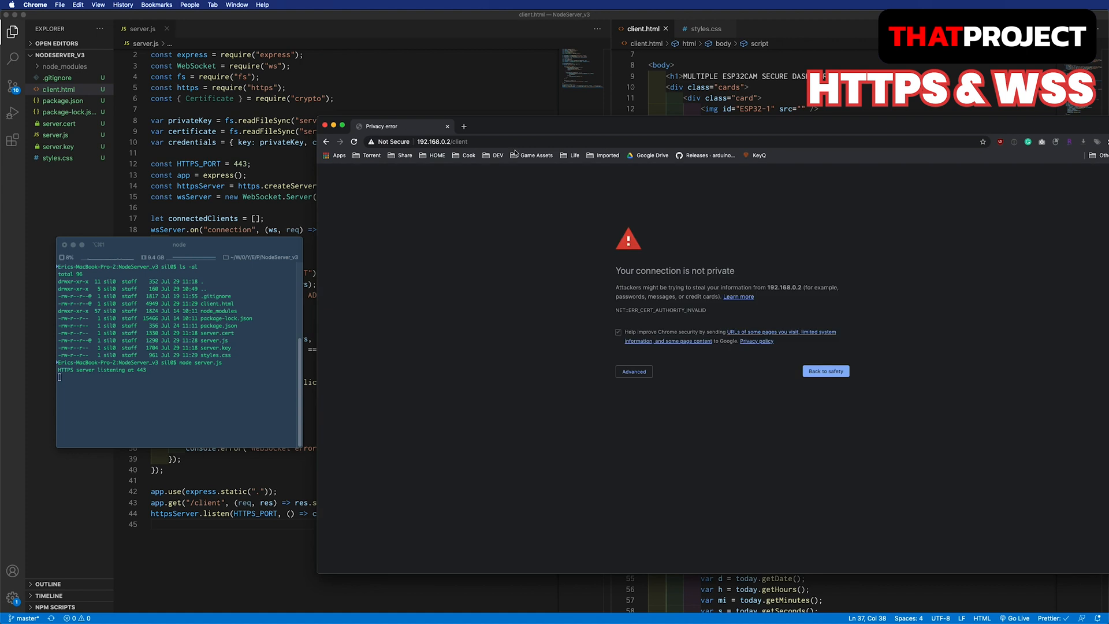
click(632, 372)
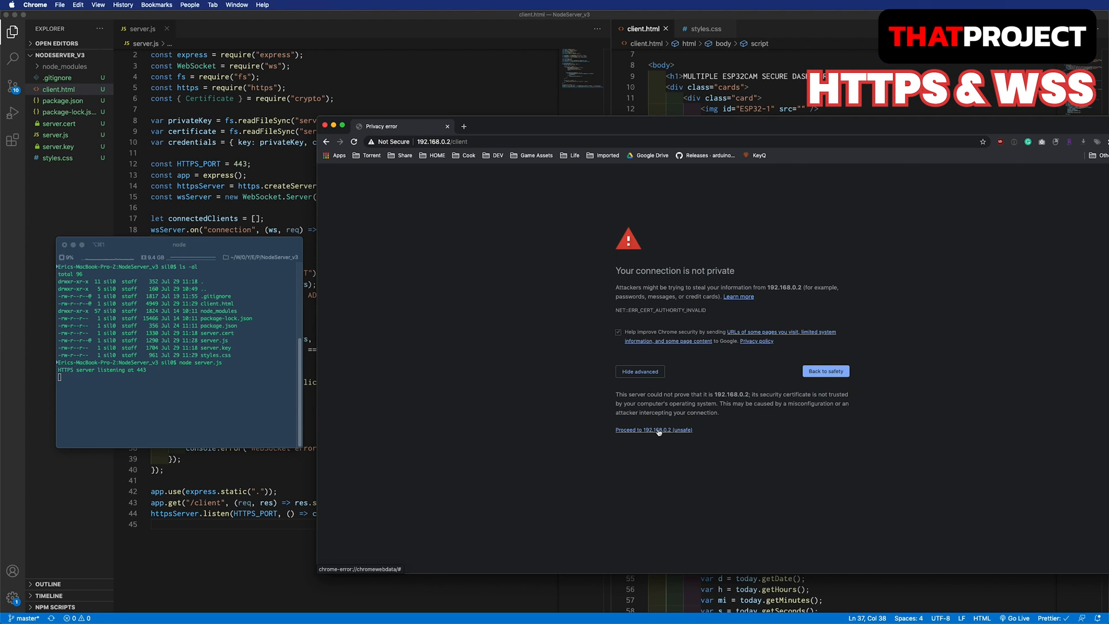
click(653, 429)
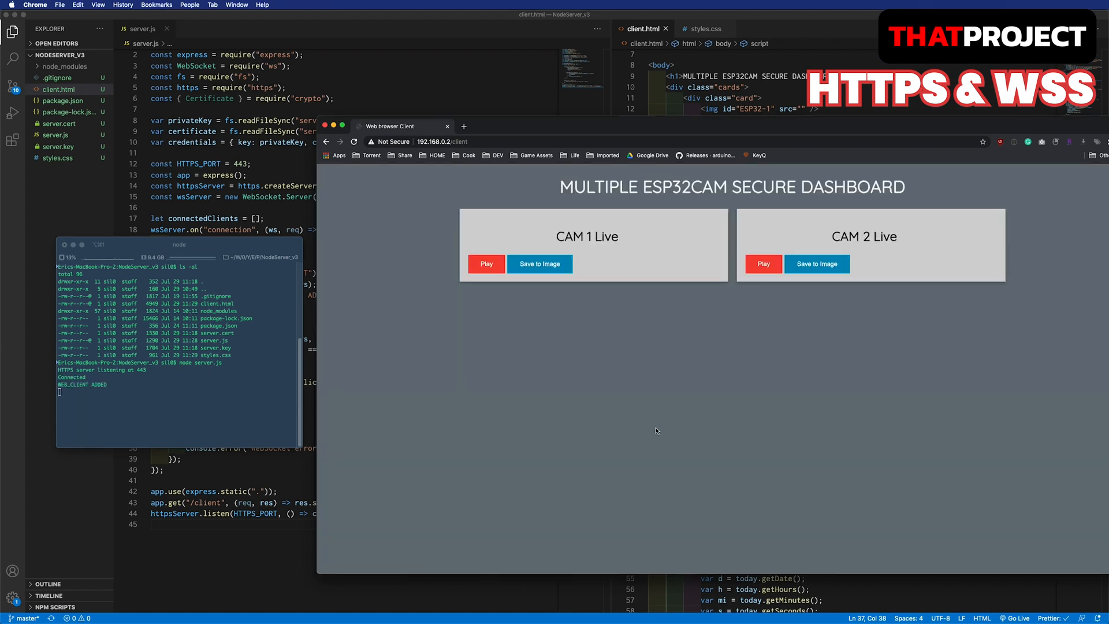
Inspect the dashboard and view the self-signed ThatProject.com certificate, then close it.
right_click(645, 419)
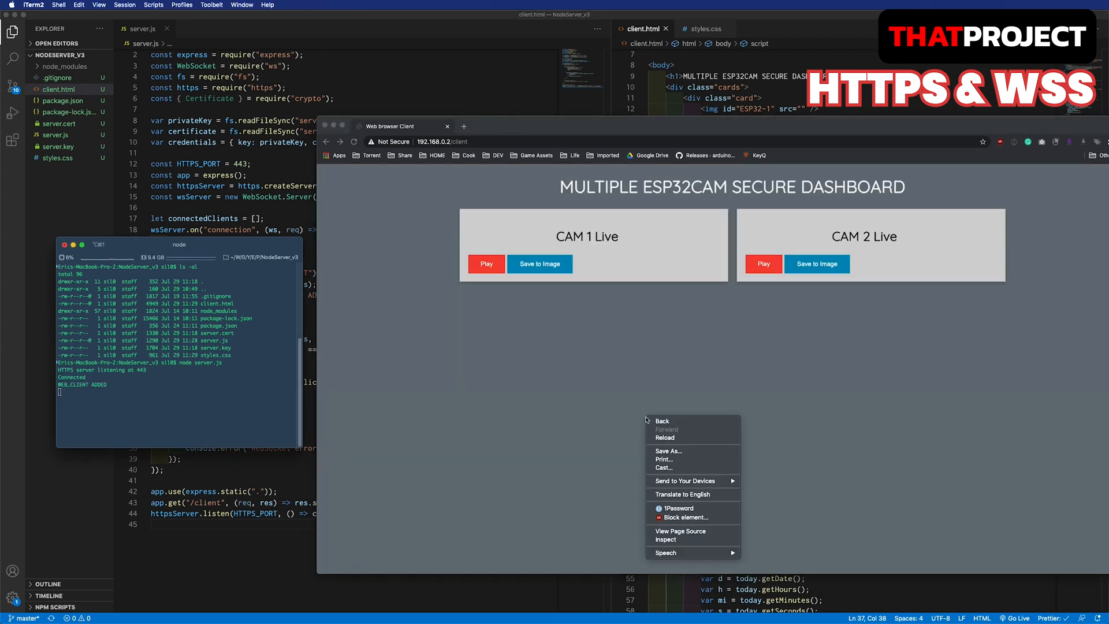
click(665, 539)
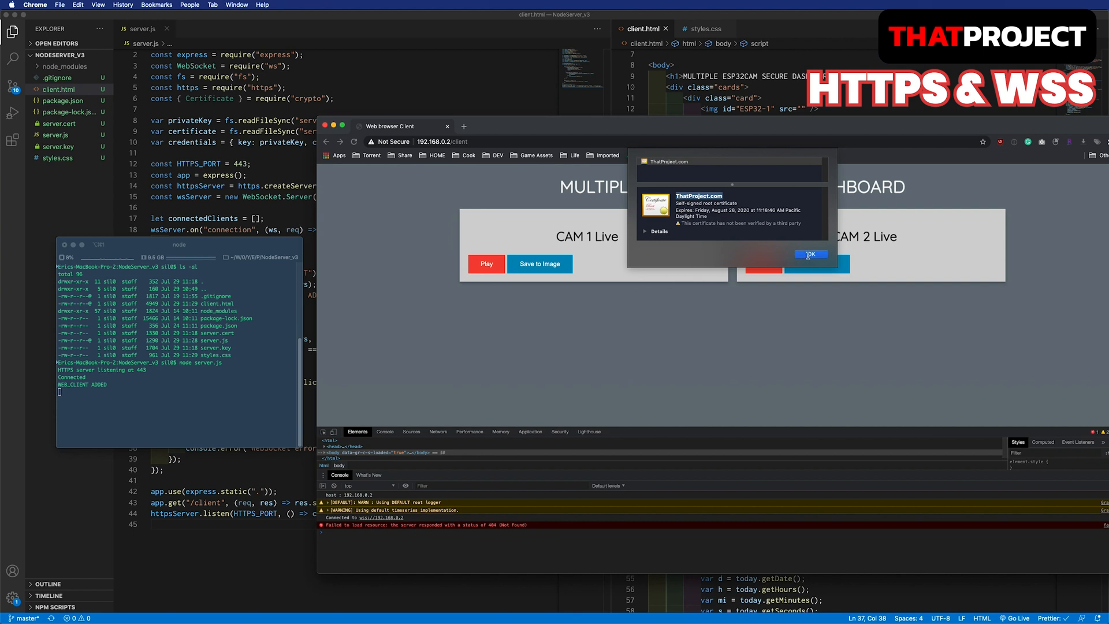
click(811, 255)
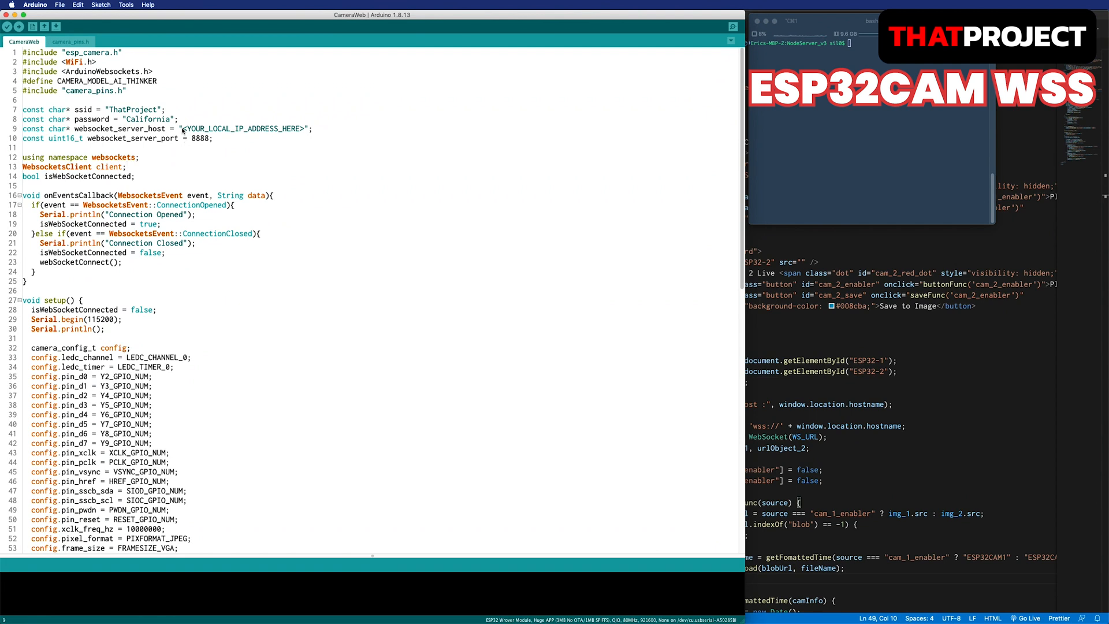
Set websocket_server_host to wss://192.168.1.80, delete the port line, and start the upload.
text(wss)
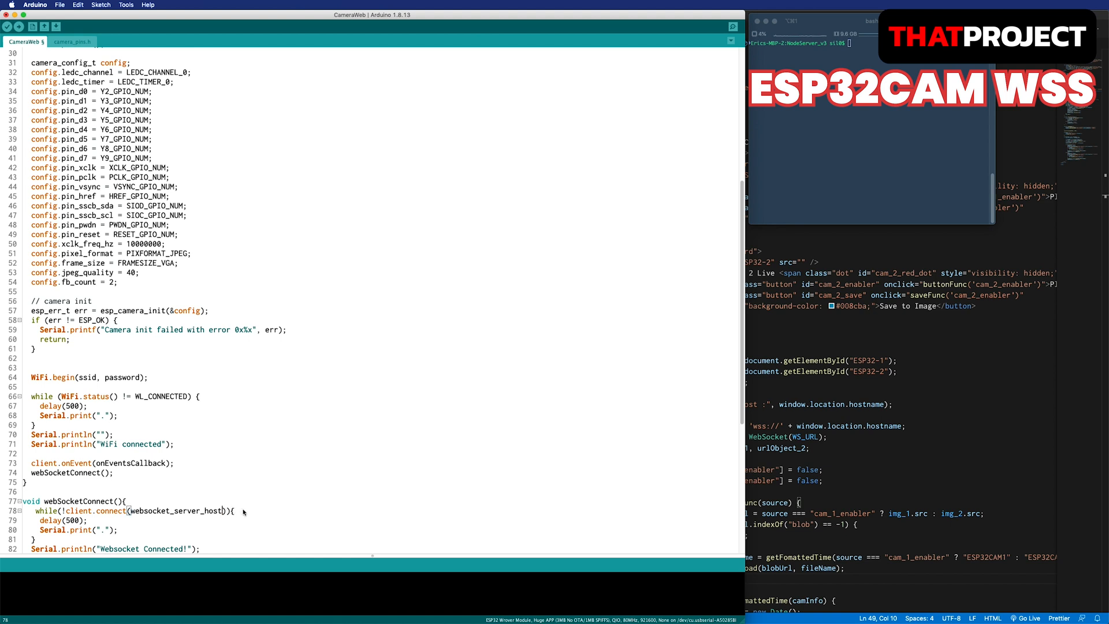
scroll(down, 3)
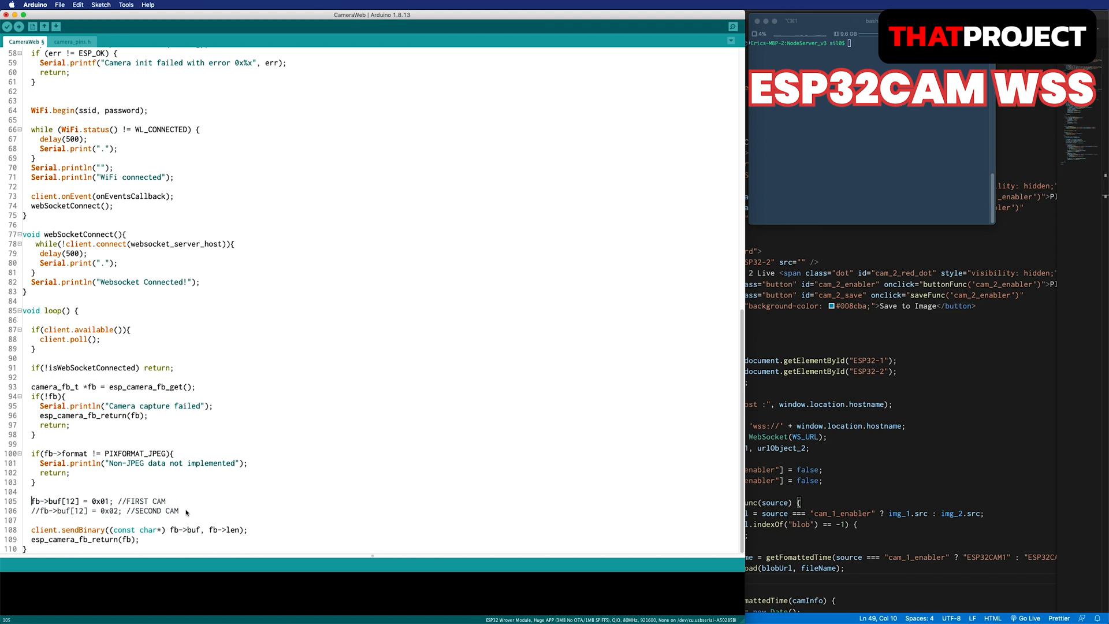
click(6, 26)
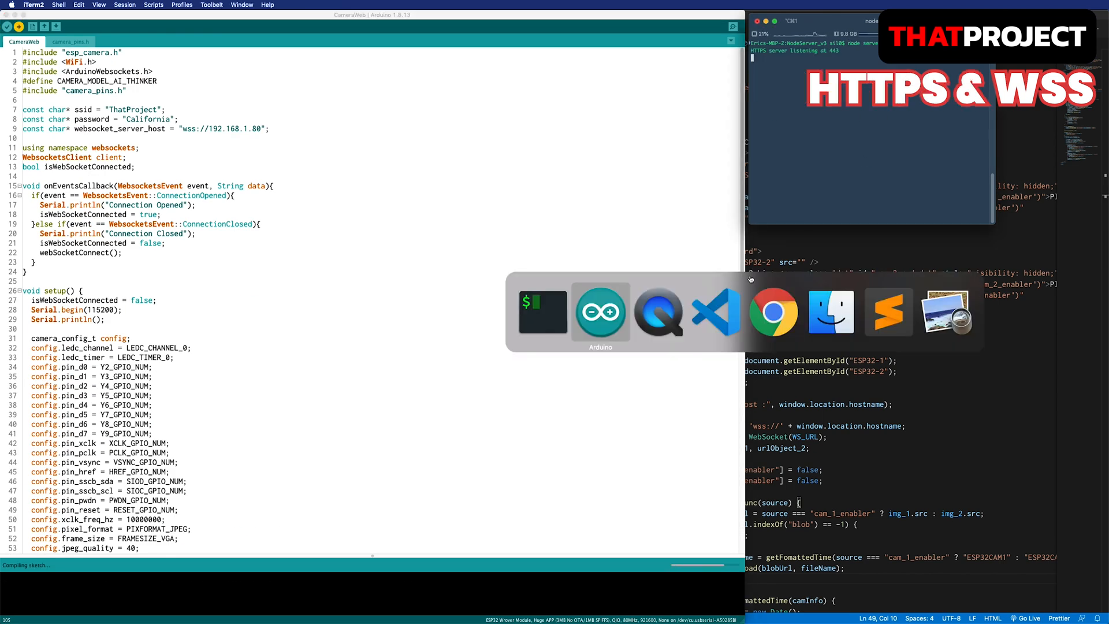
Return to the Arduino IDE, then play the CAM 1 stream and save a frame as an image.
click(773, 312)
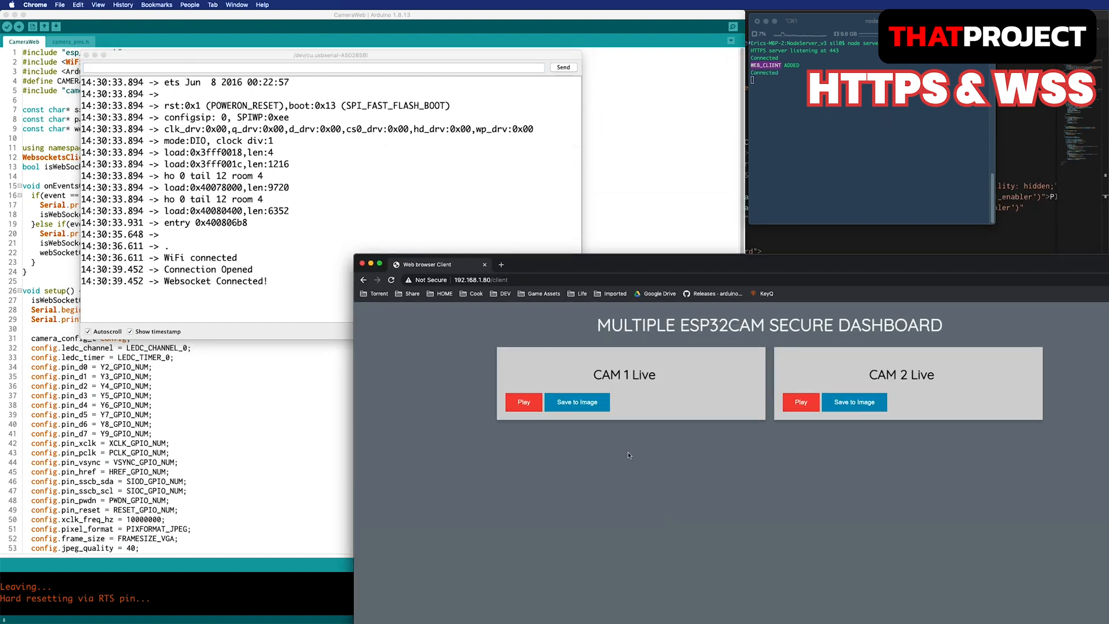
click(523, 402)
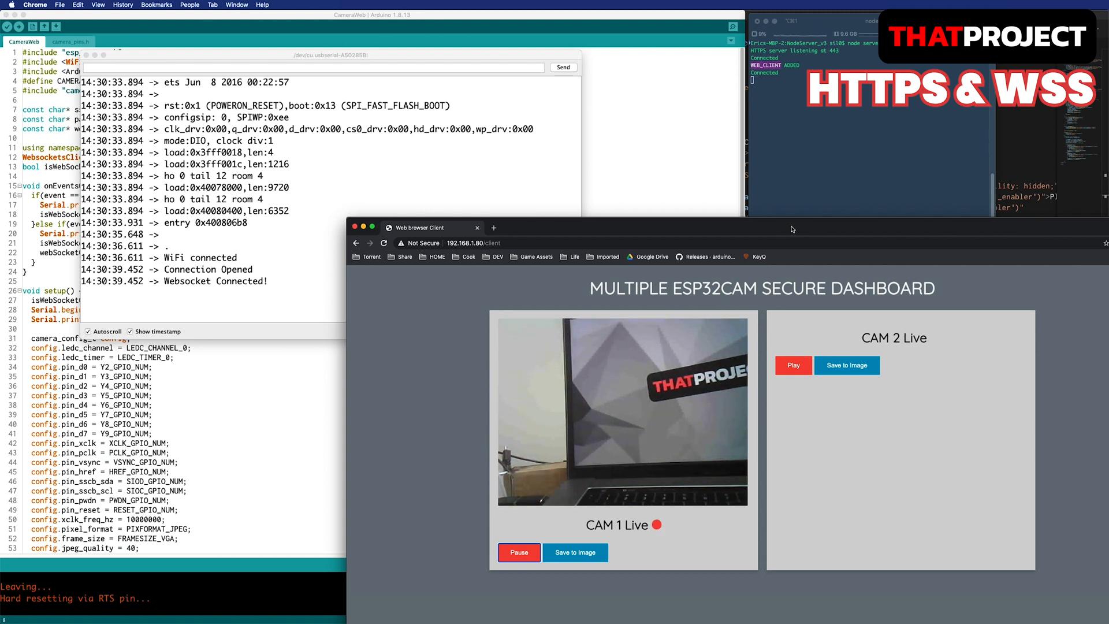
click(576, 553)
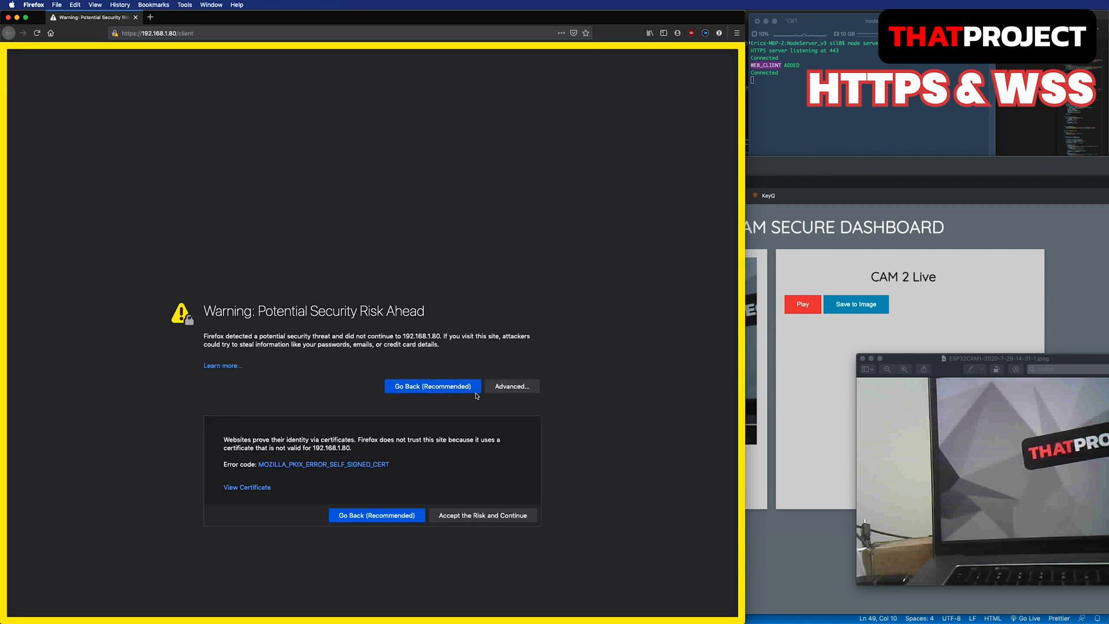
Accept Firefox's self-signed certificate risk and start the CAM 1 live stream.
click(482, 515)
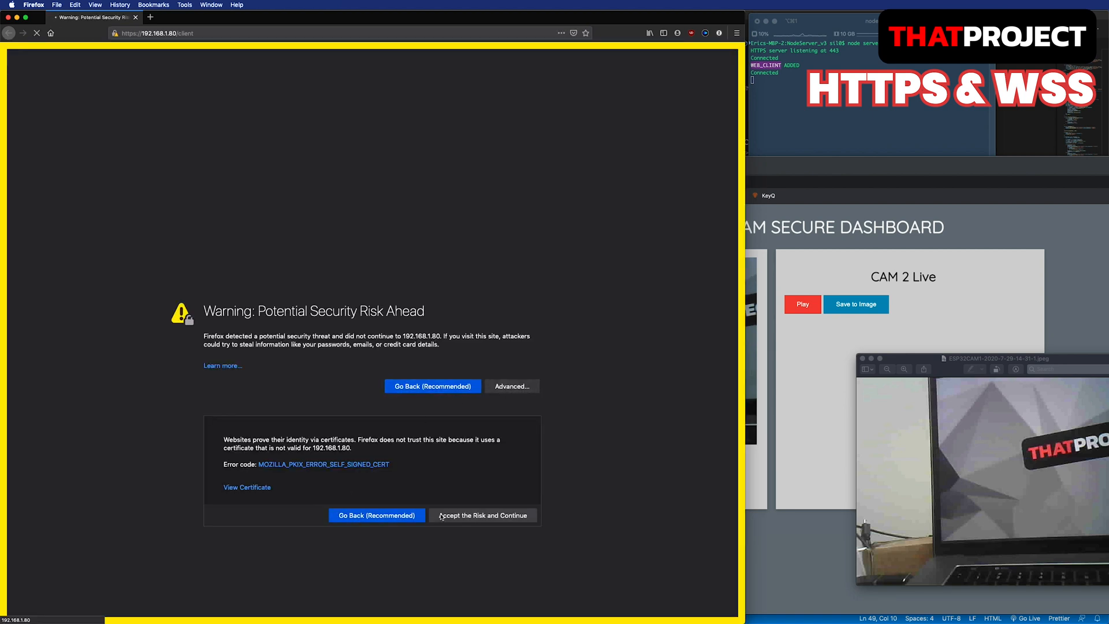
click(482, 515)
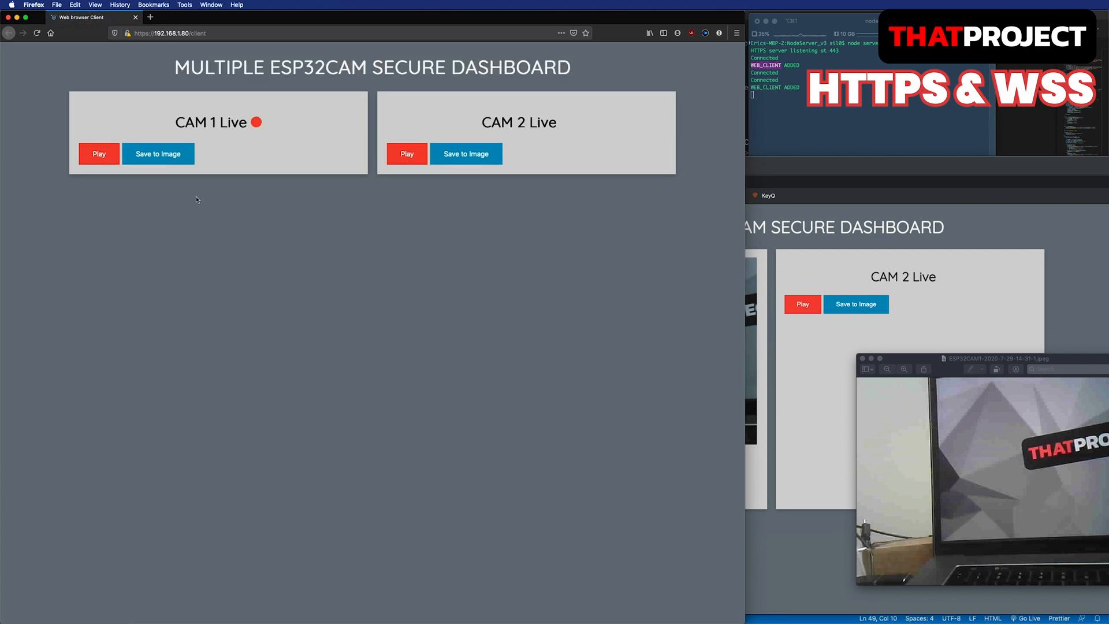
mouse_move(99, 153)
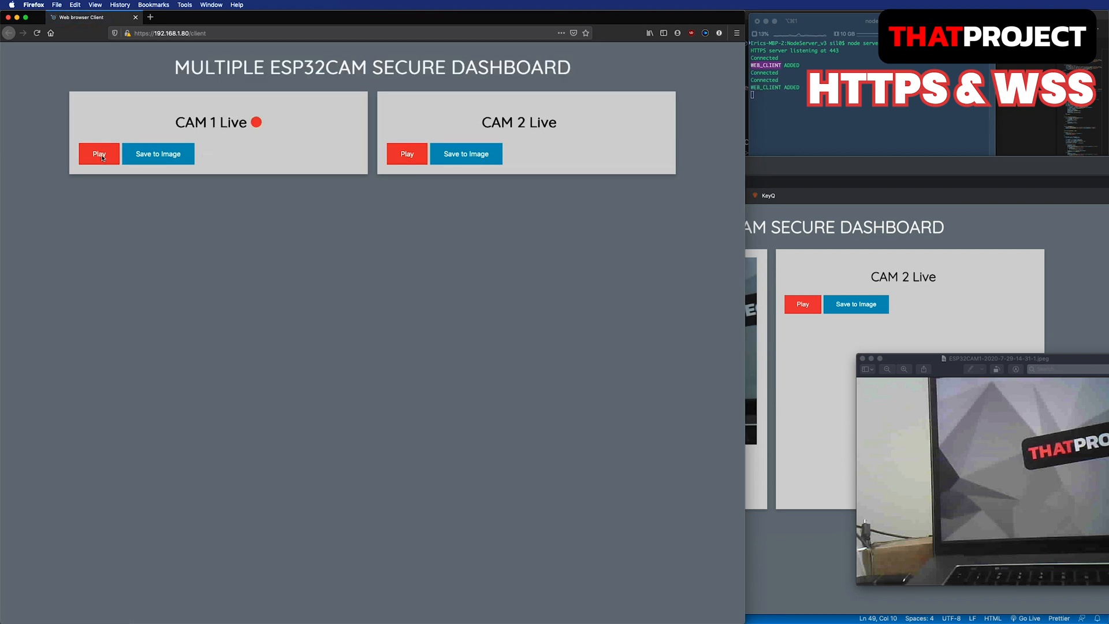
click(99, 154)
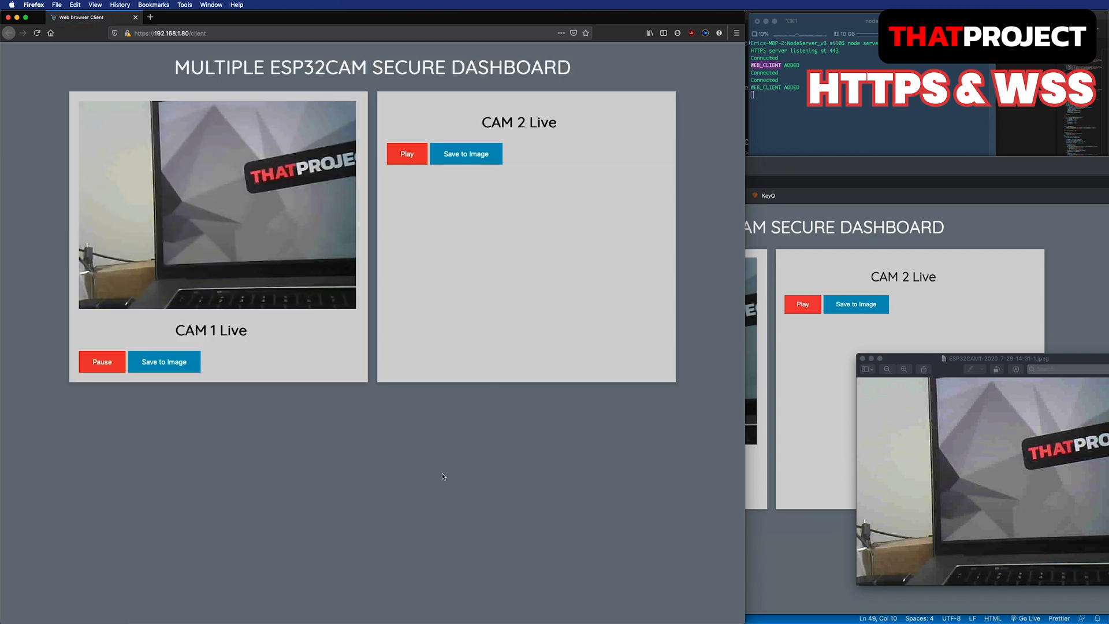
text(mi)
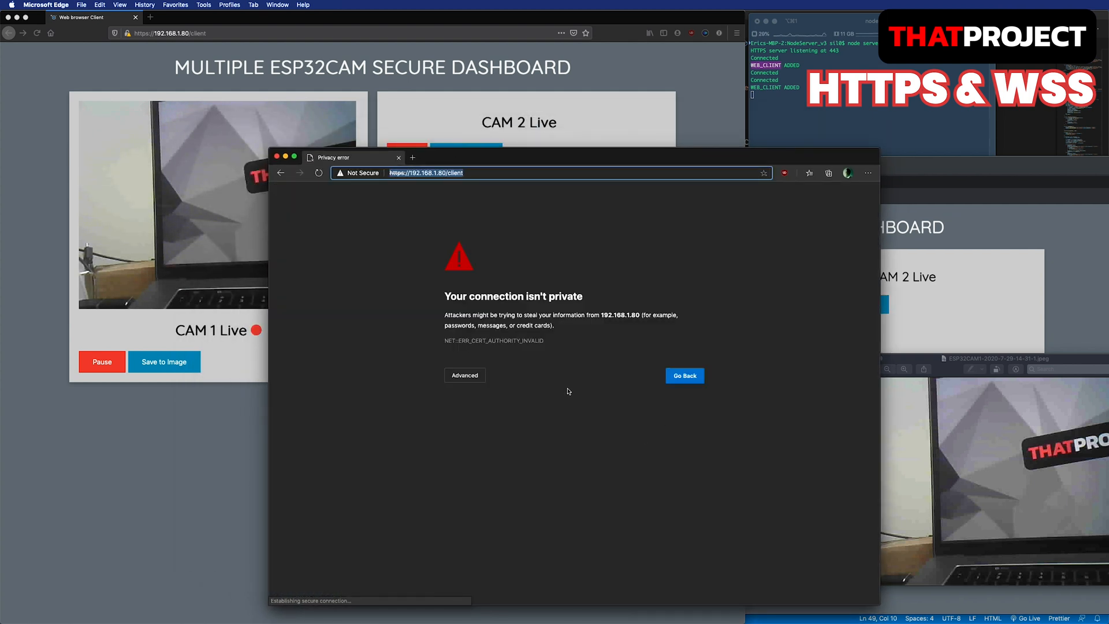
Bypass Edge's certificate warning via Advanced and continue to 192.168.1.80 (unsafe).
click(464, 375)
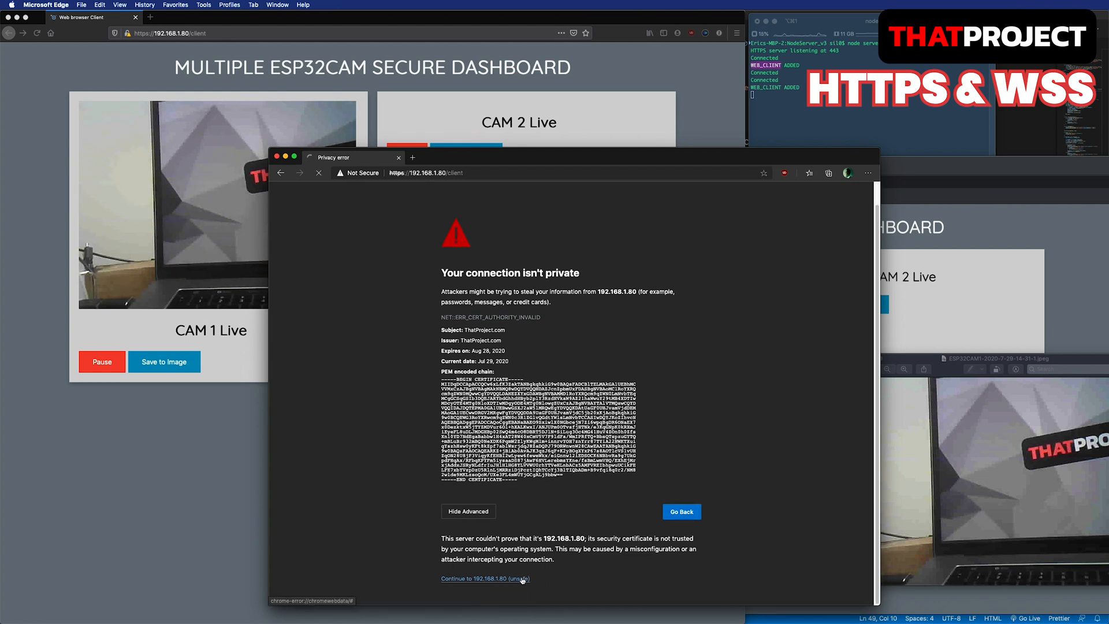
click(485, 578)
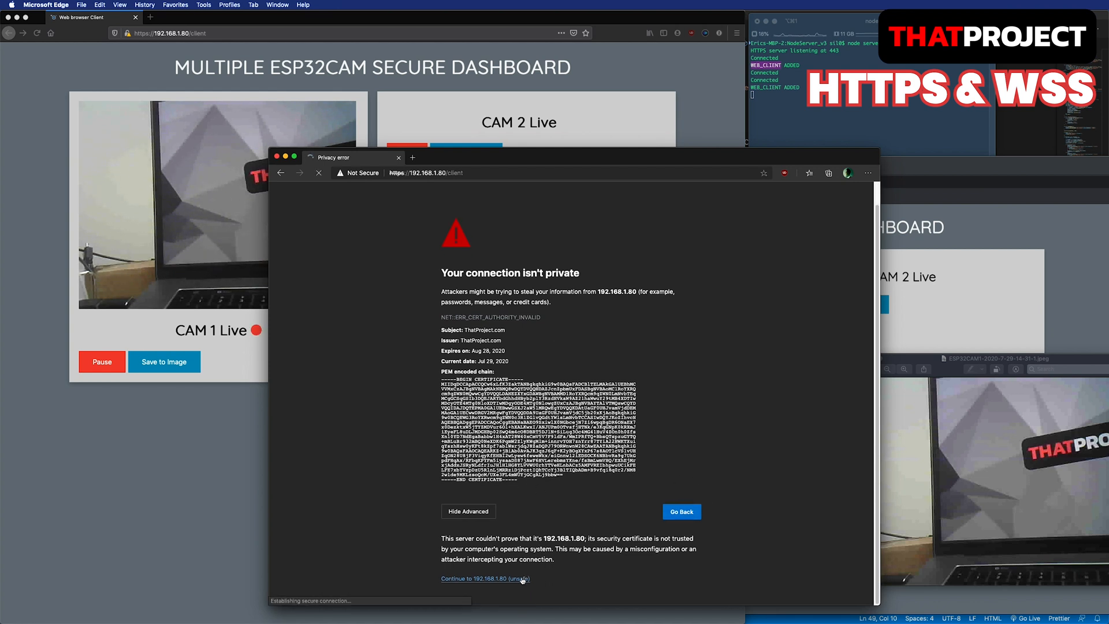
click(486, 579)
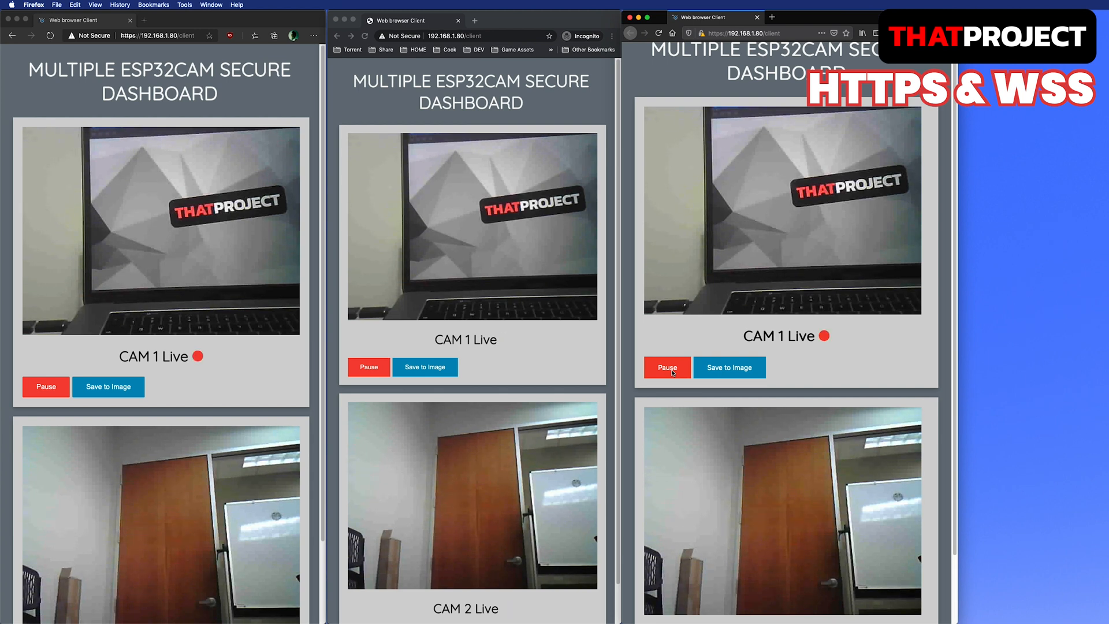
Pause the CAM 1 stream on one of the side-by-side browser dashboards.
click(666, 367)
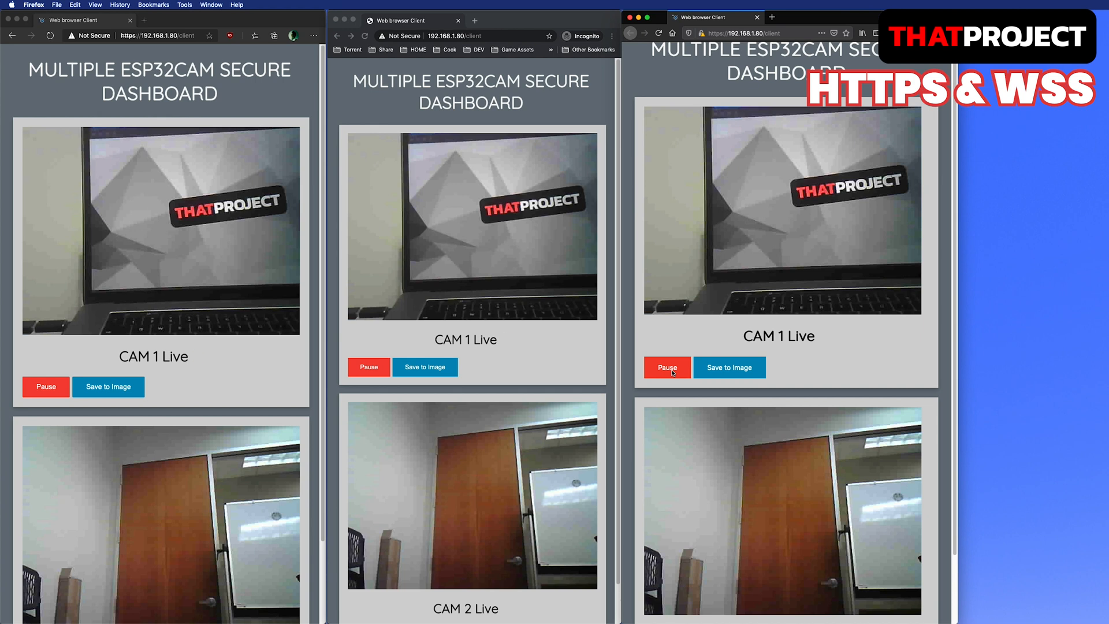